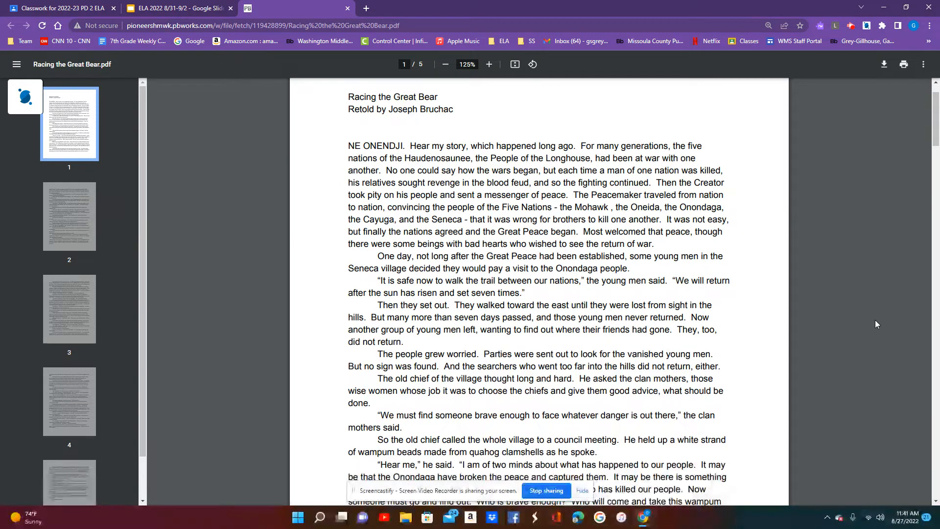
mouse_move(864, 341)
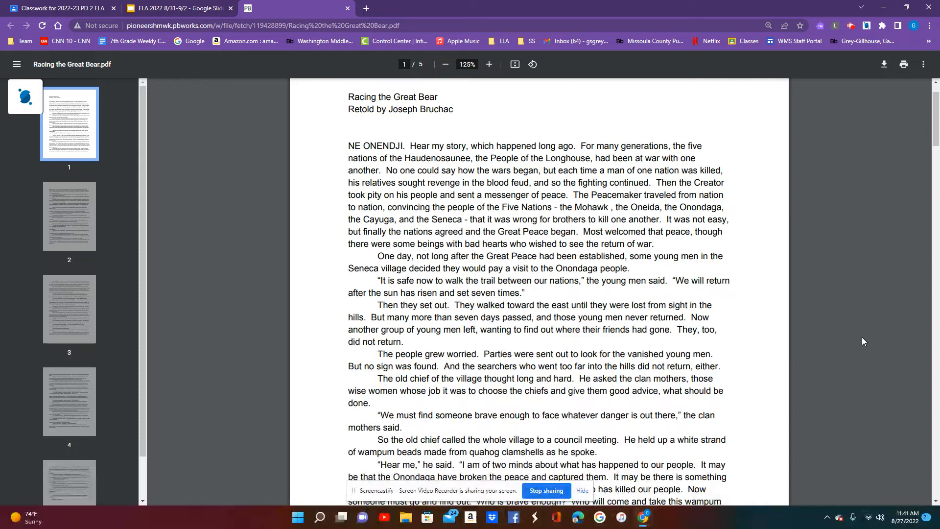
scroll(down, 3)
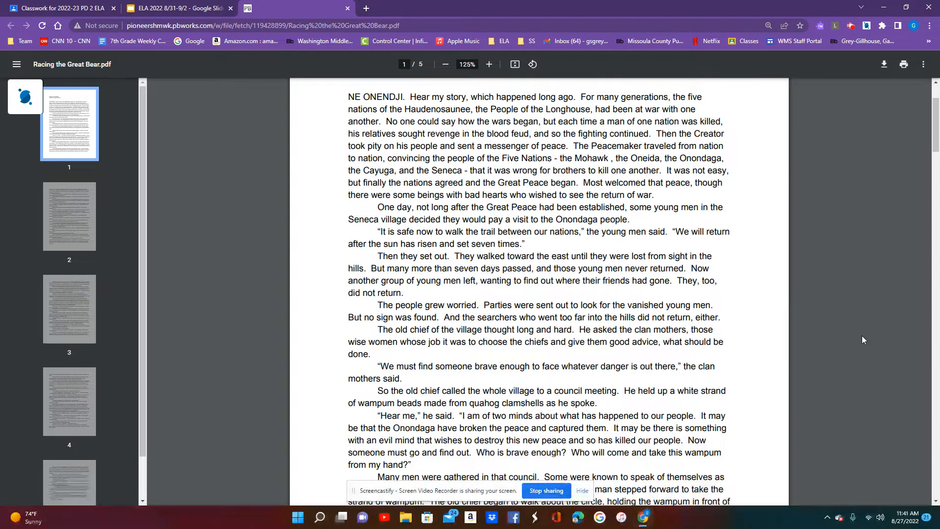
scroll(down, 3)
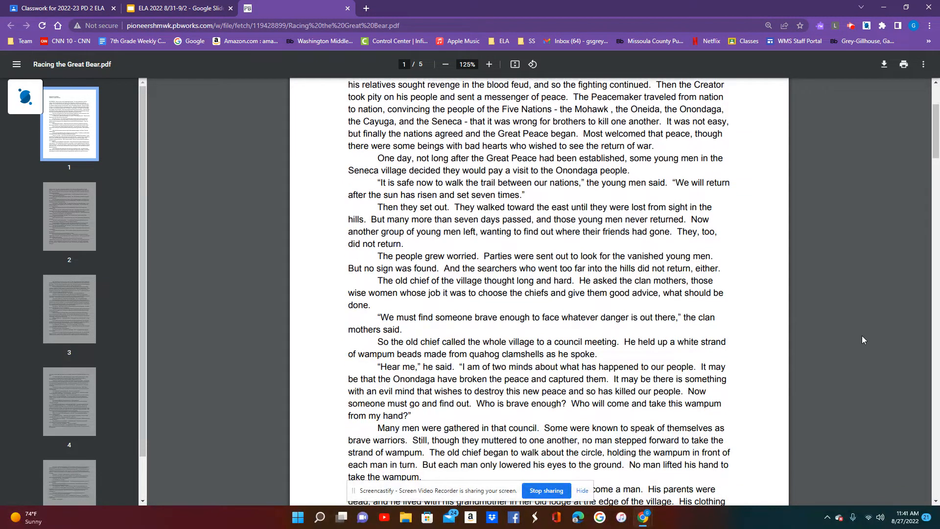
mouse_move(856, 339)
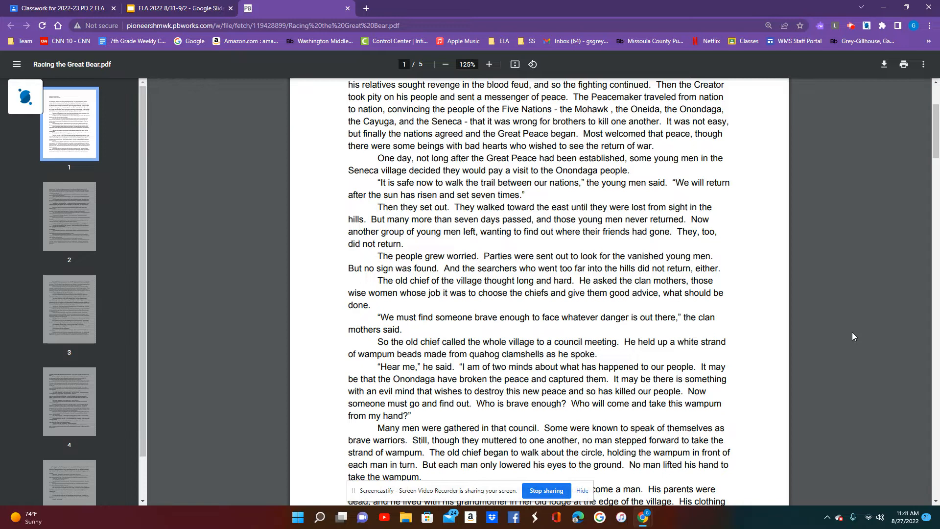
scroll(down, 3)
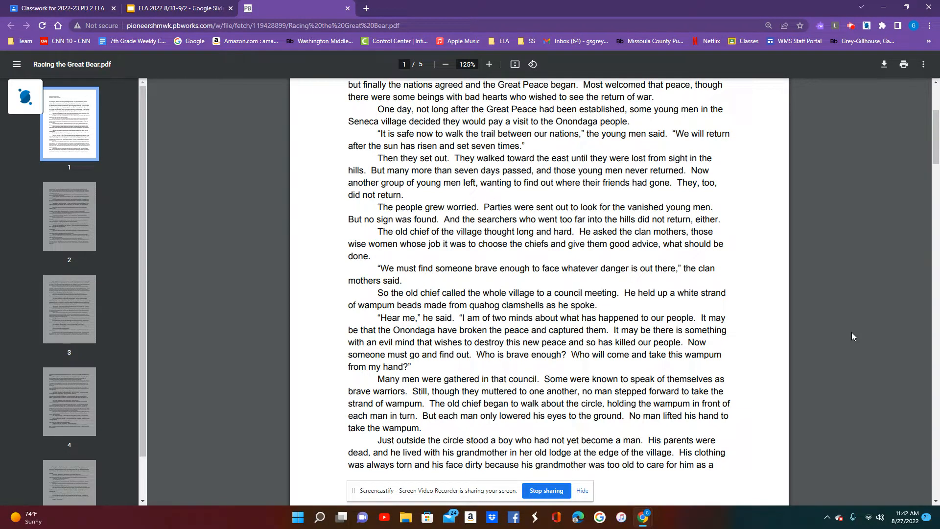
mouse_move(861, 334)
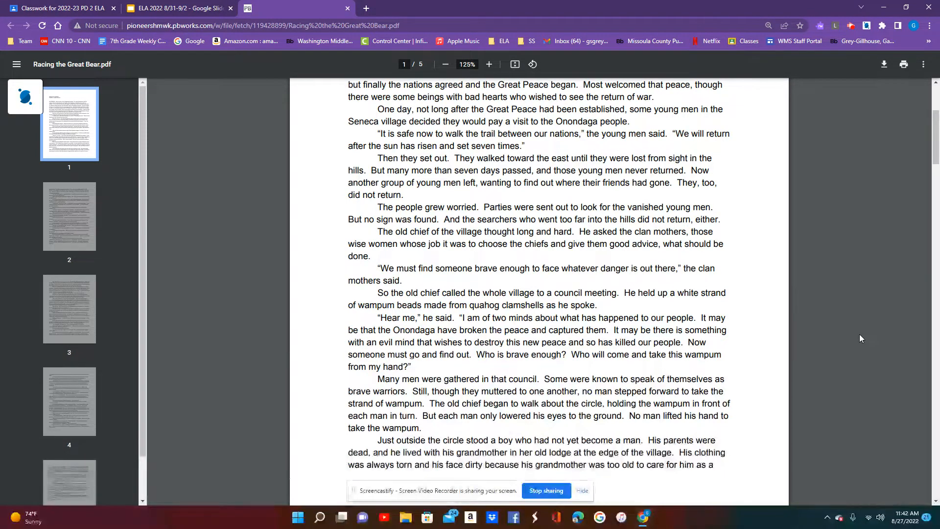
scroll(down, 3)
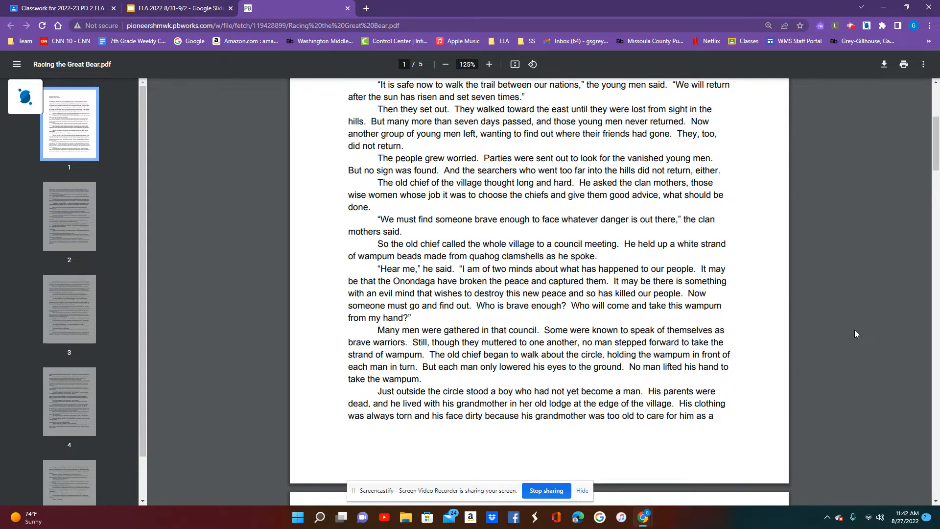
scroll(down, 3)
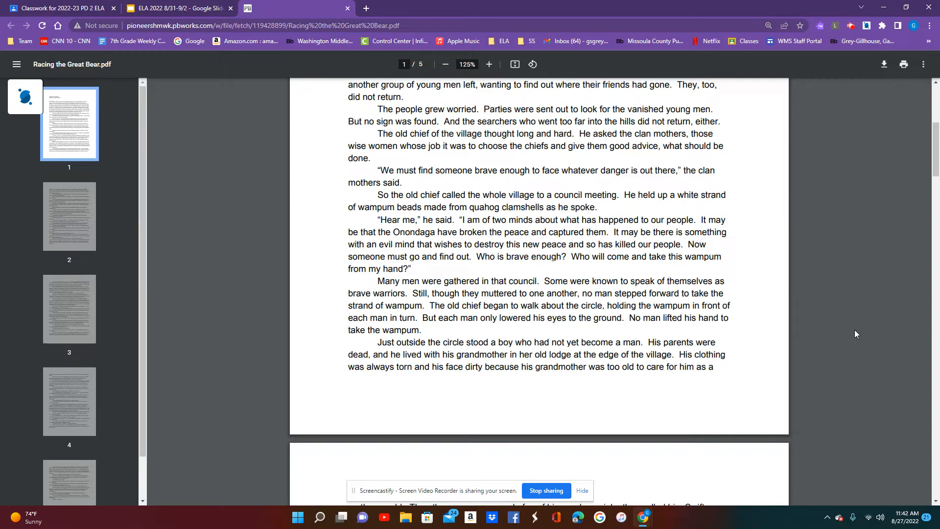
mouse_move(860, 342)
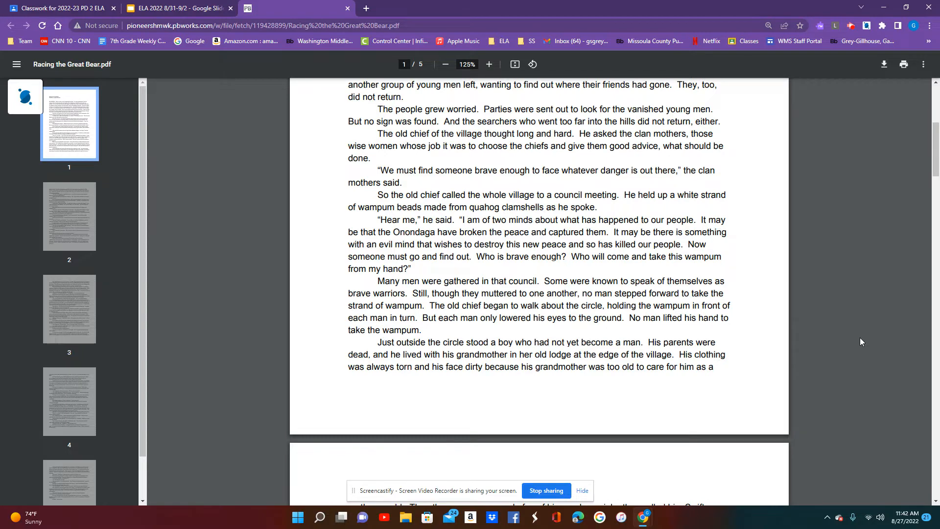
mouse_move(861, 320)
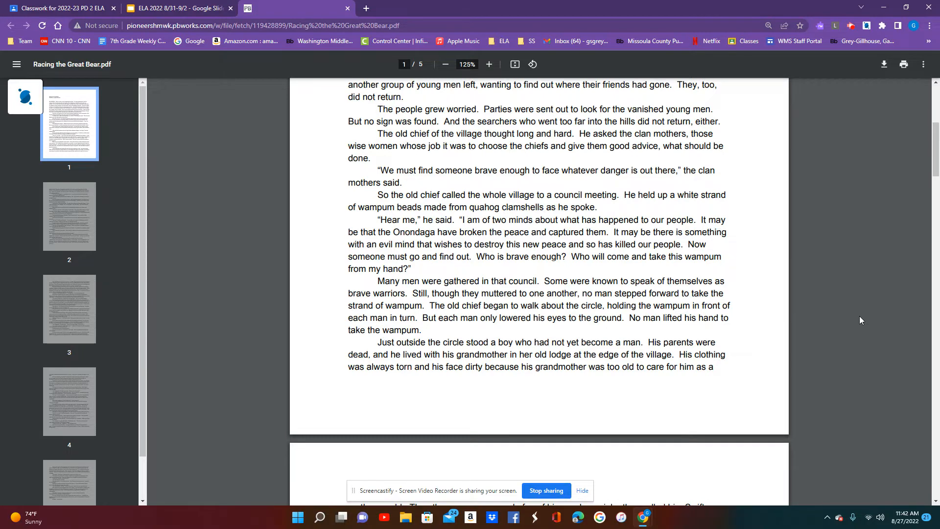
mouse_move(836, 322)
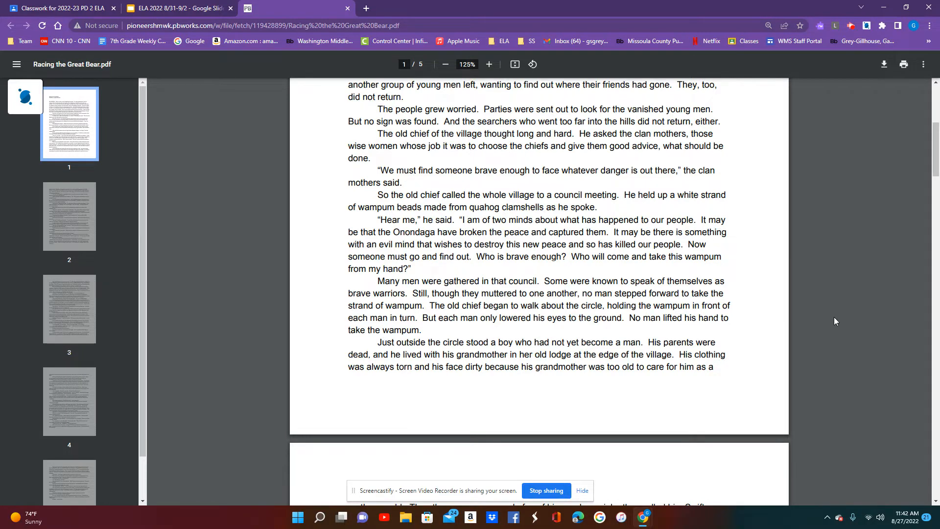
scroll(down, 3)
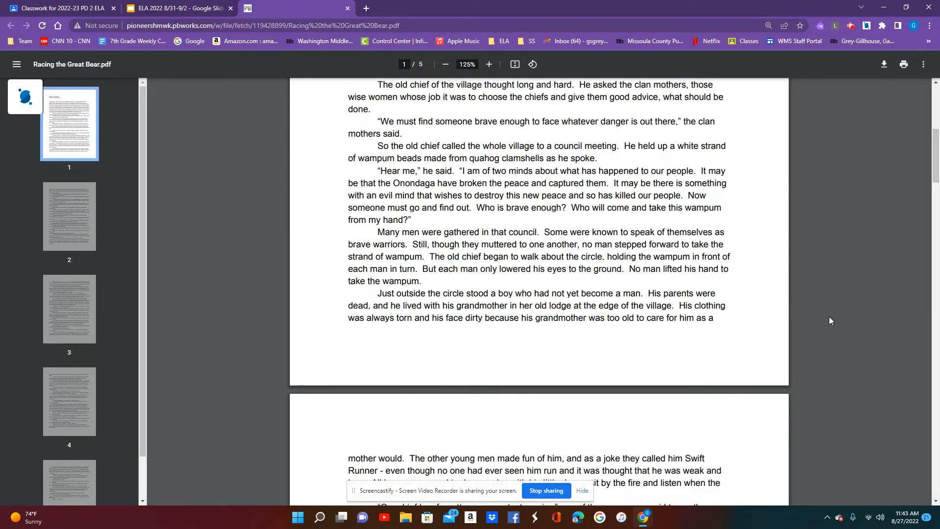
mouse_move(833, 316)
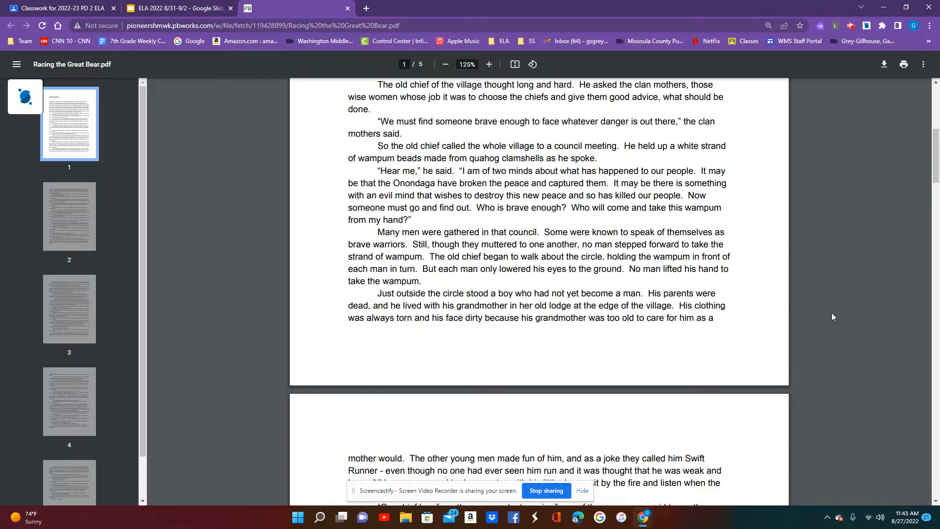
mouse_move(839, 333)
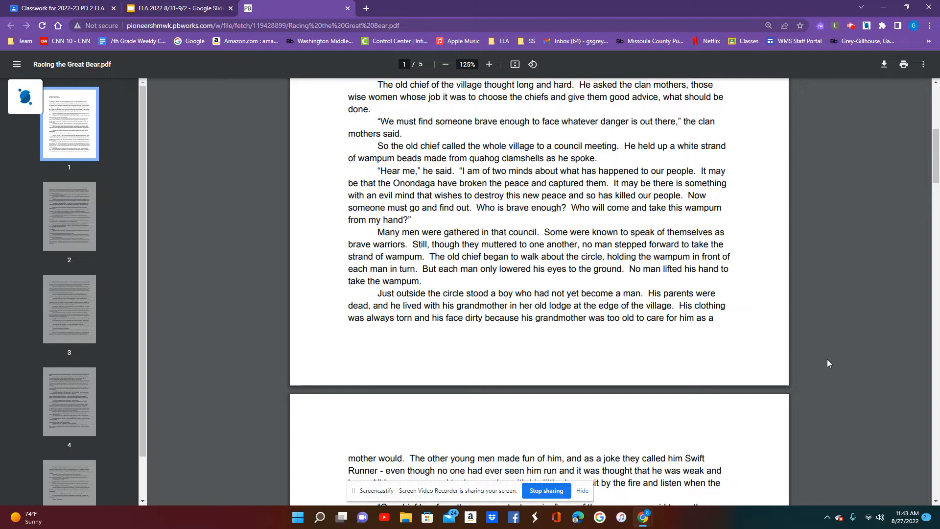
scroll(down, 3)
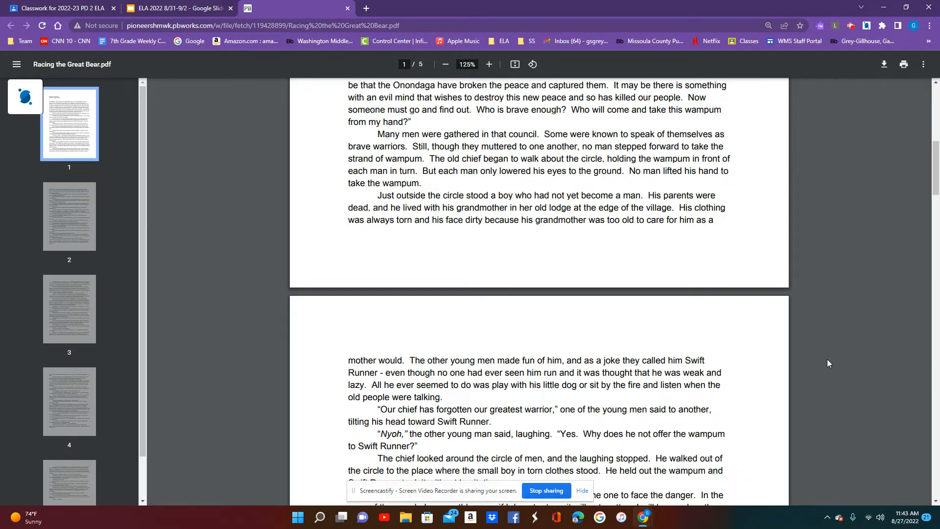
scroll(down, 3)
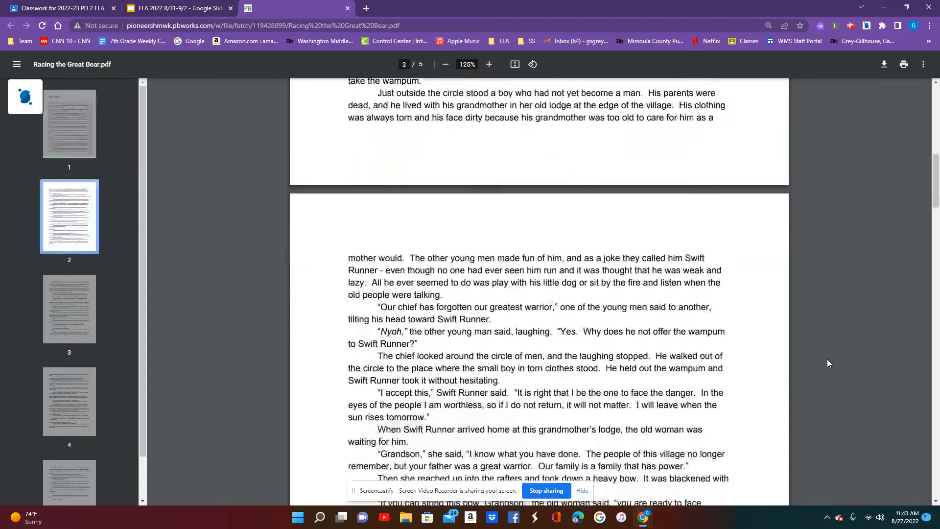
scroll(down, 3)
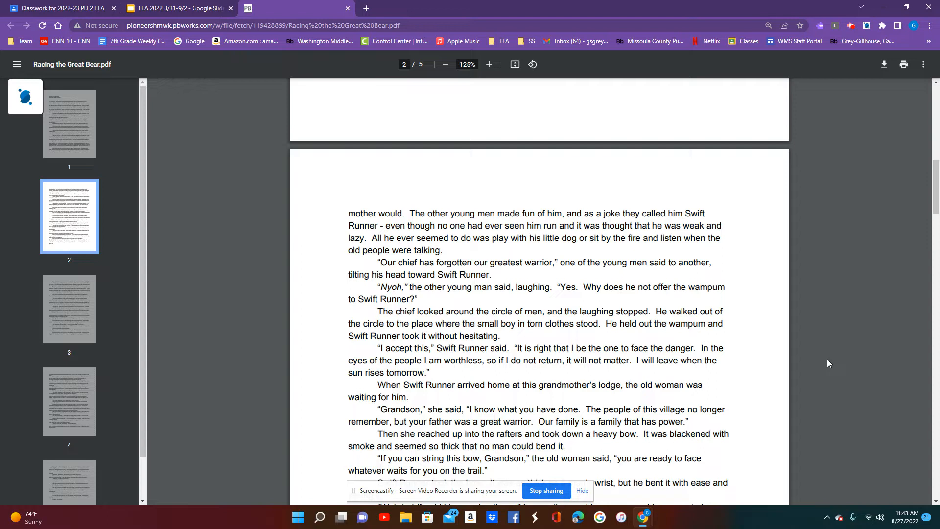
mouse_move(831, 361)
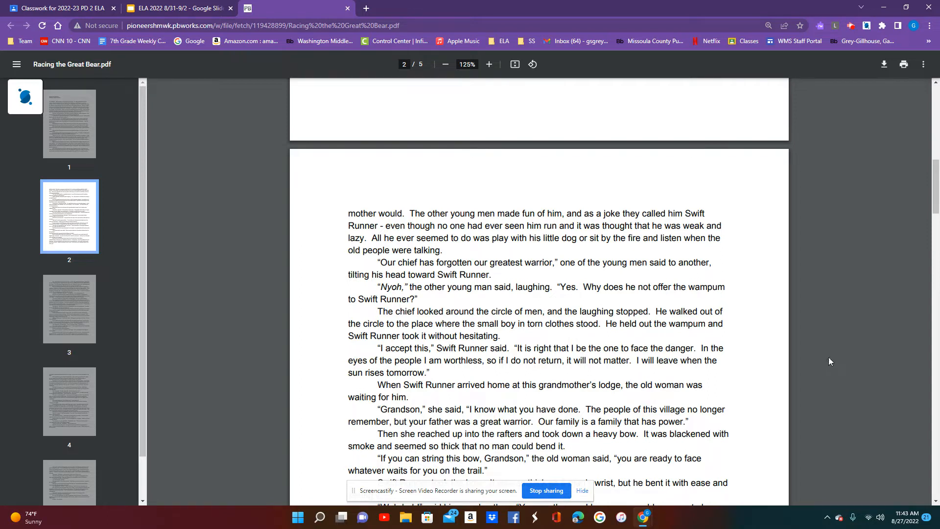
scroll(down, 3)
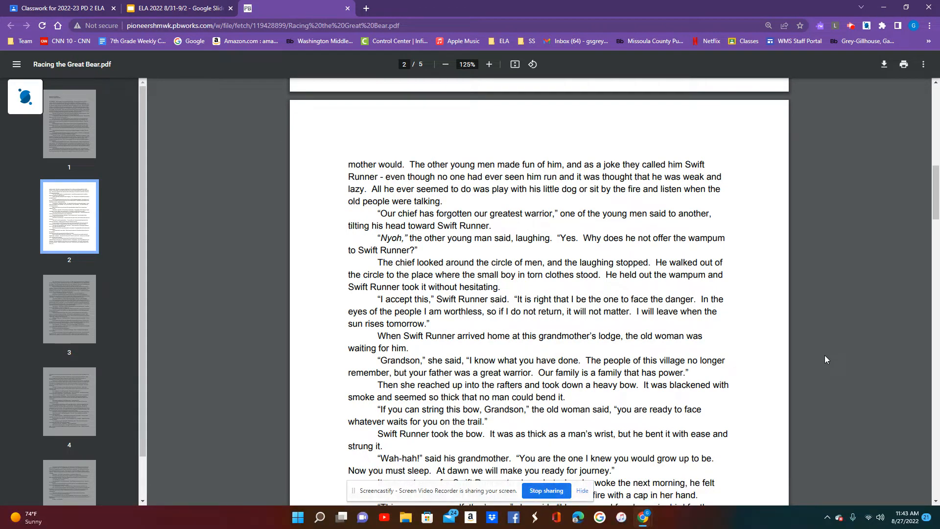
mouse_move(811, 358)
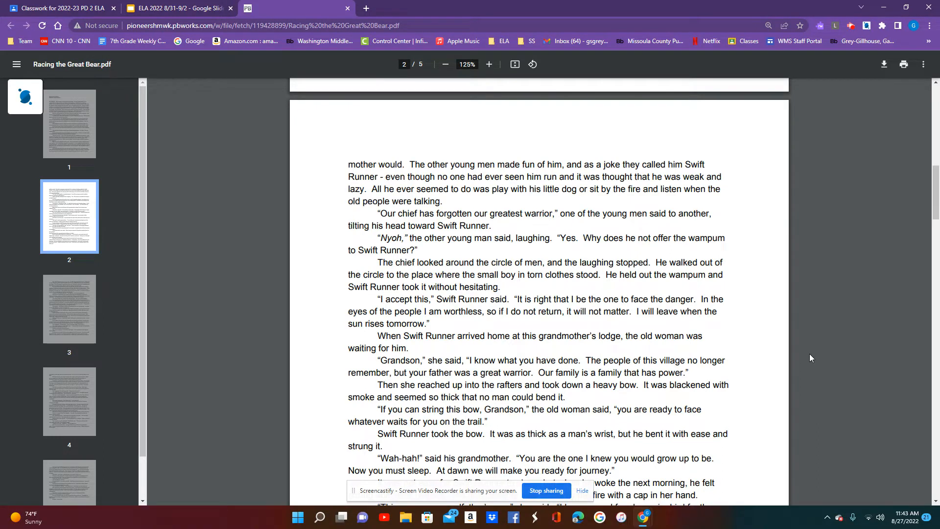
scroll(down, 3)
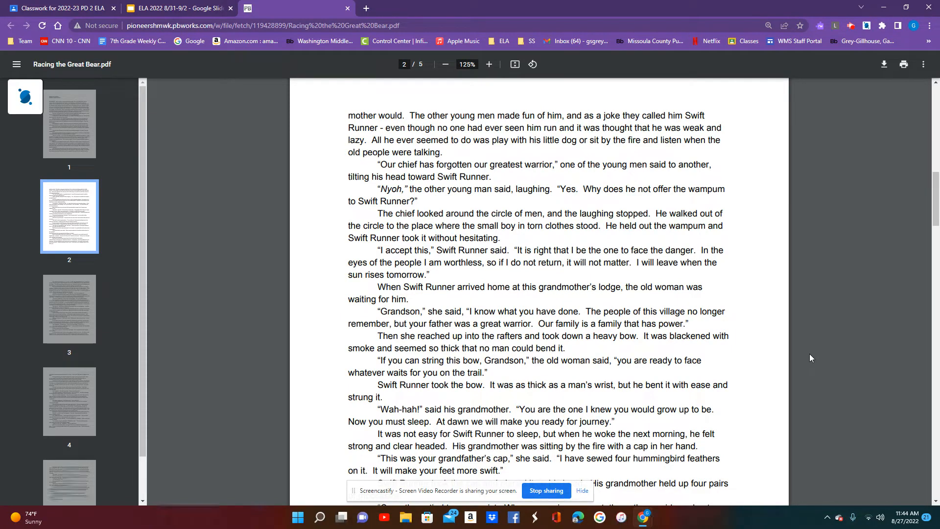
mouse_move(816, 354)
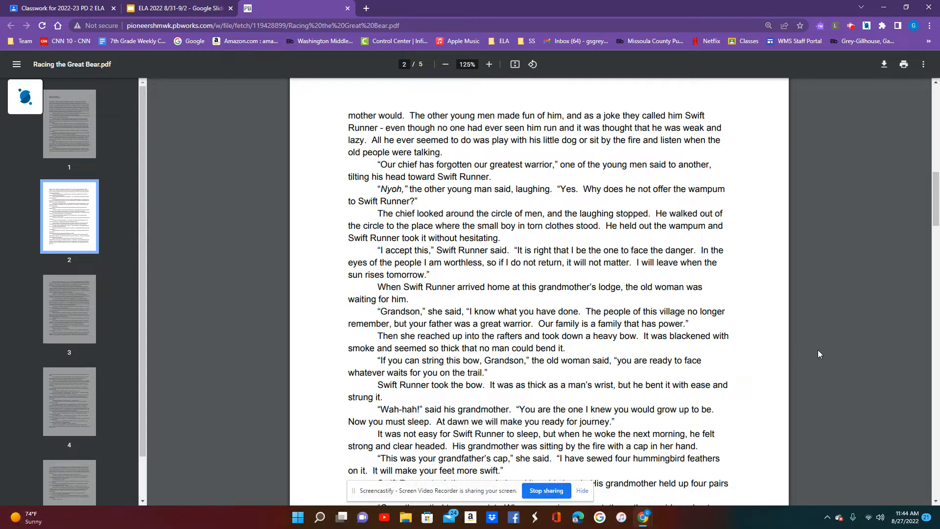
scroll(down, 3)
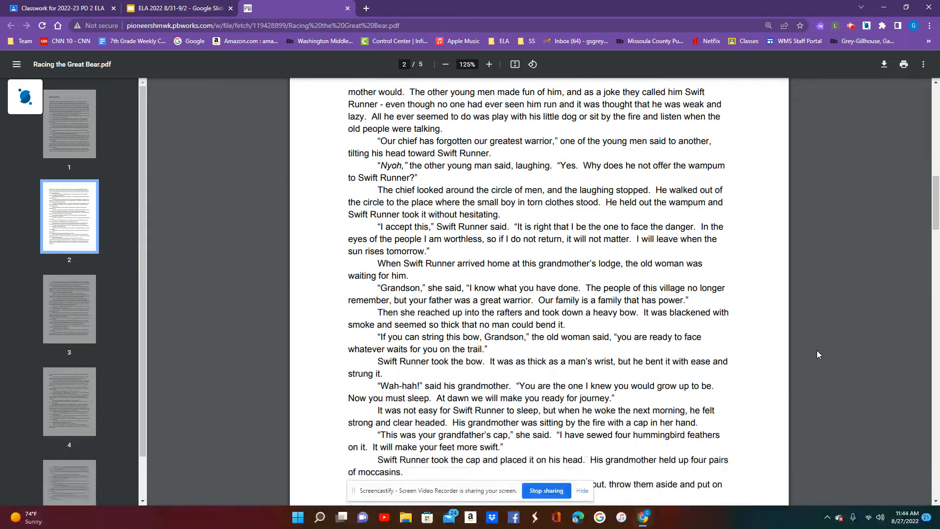
scroll(down, 3)
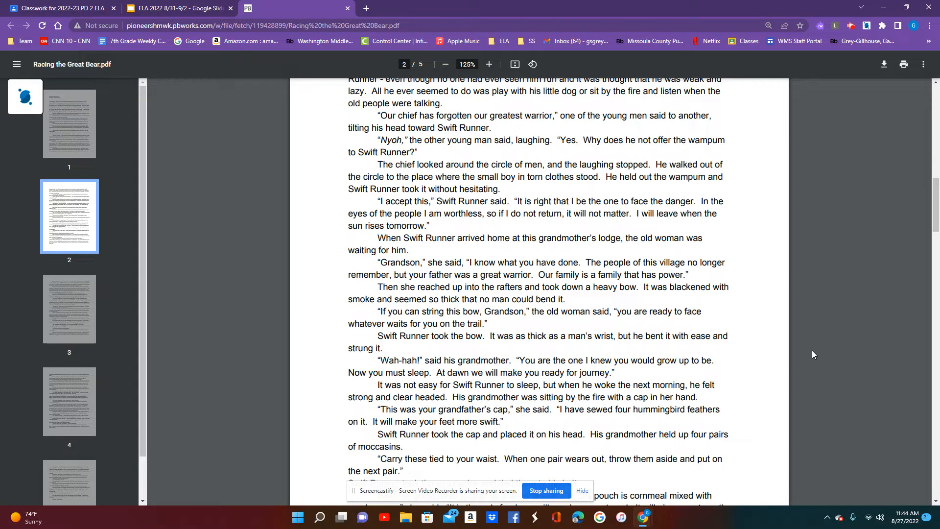
scroll(down, 3)
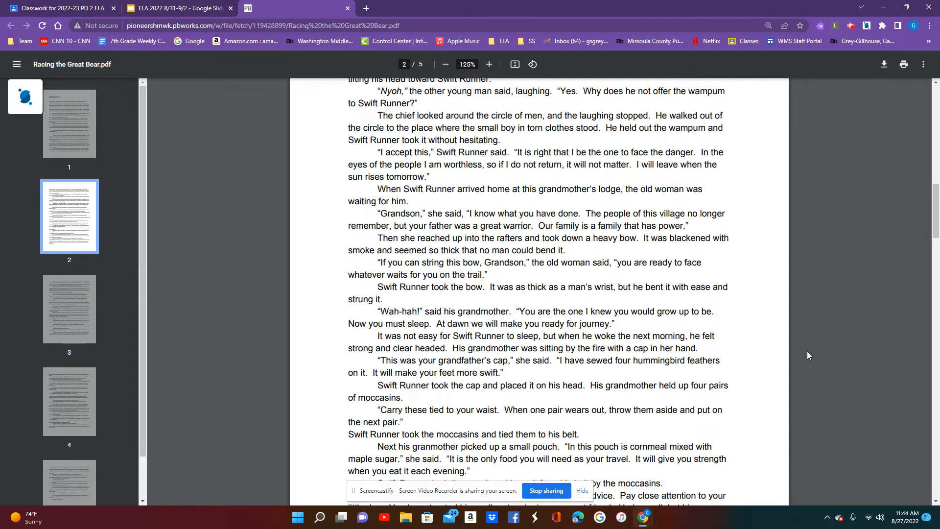
scroll(down, 3)
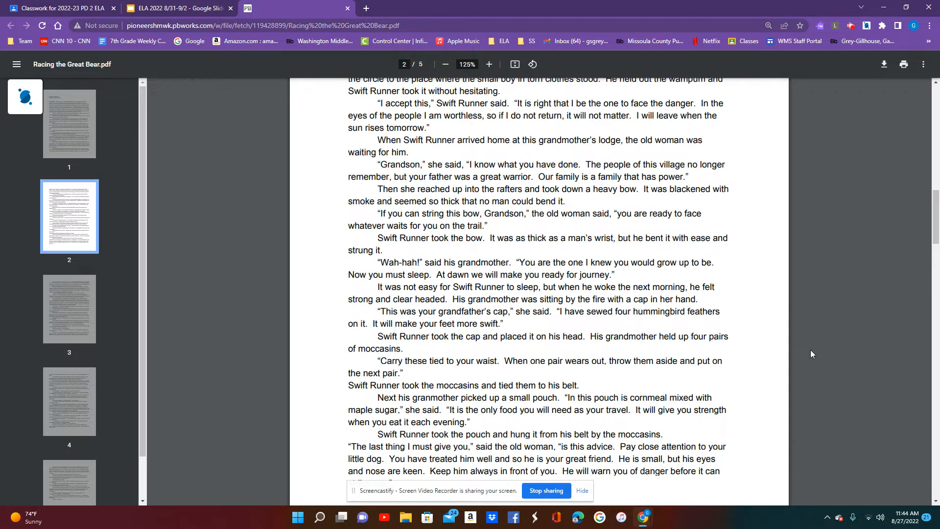
scroll(down, 3)
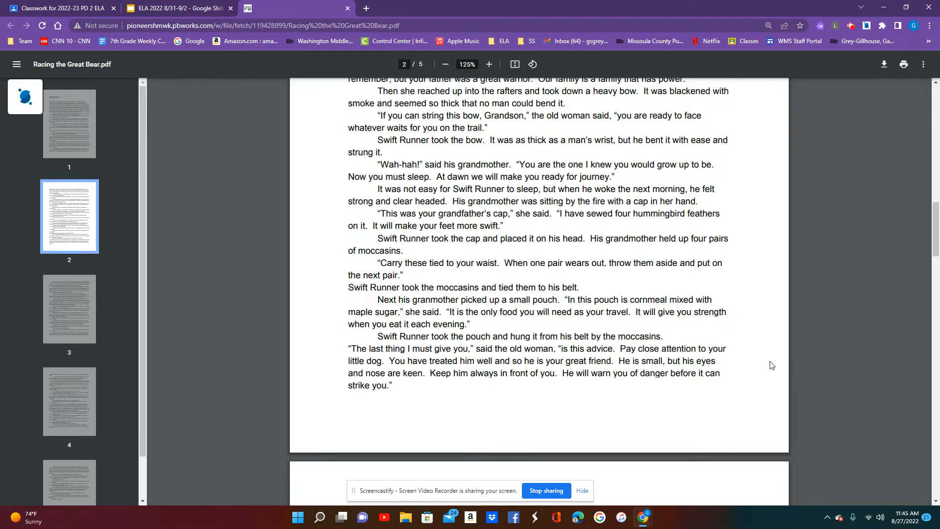
scroll(down, 3)
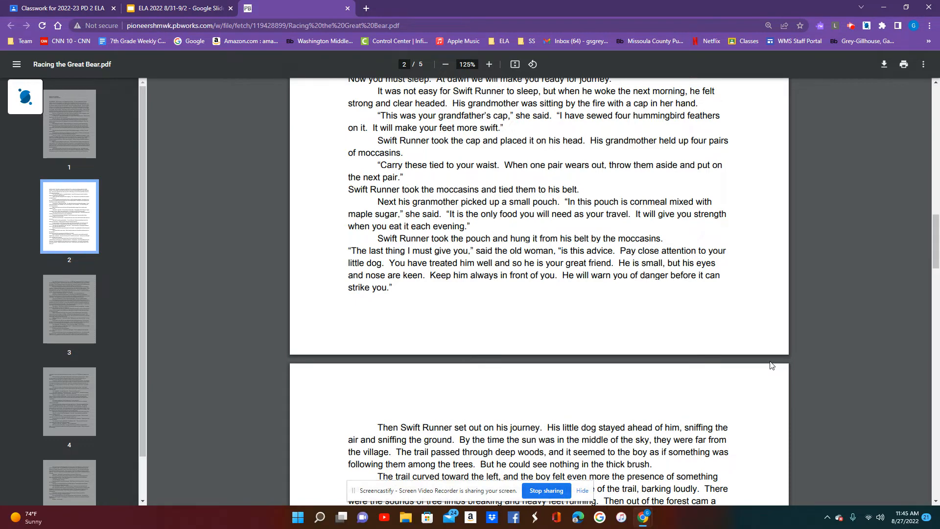
scroll(down, 3)
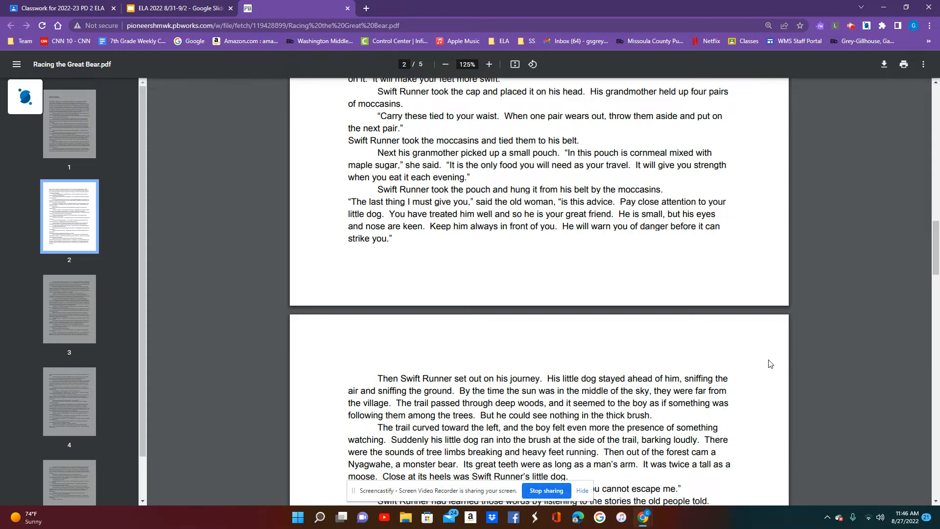
scroll(down, 3)
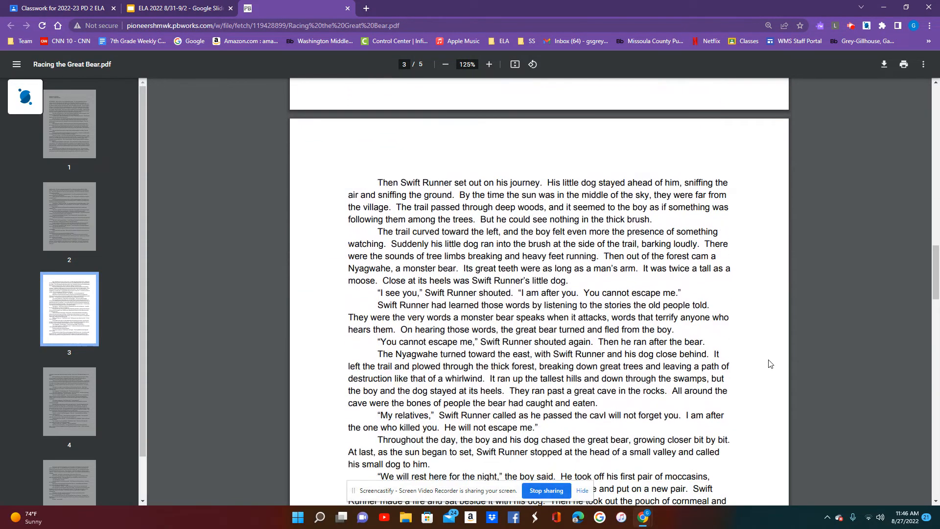
scroll(down, 3)
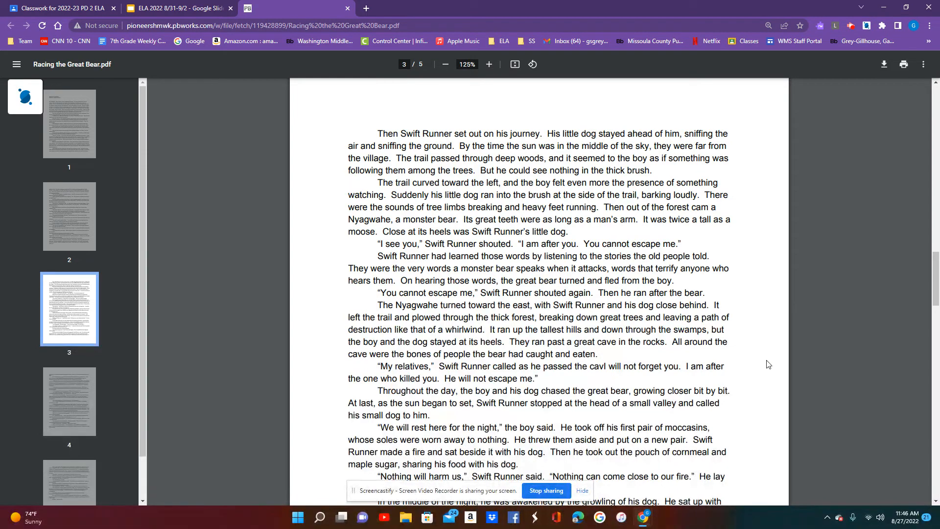
mouse_move(761, 363)
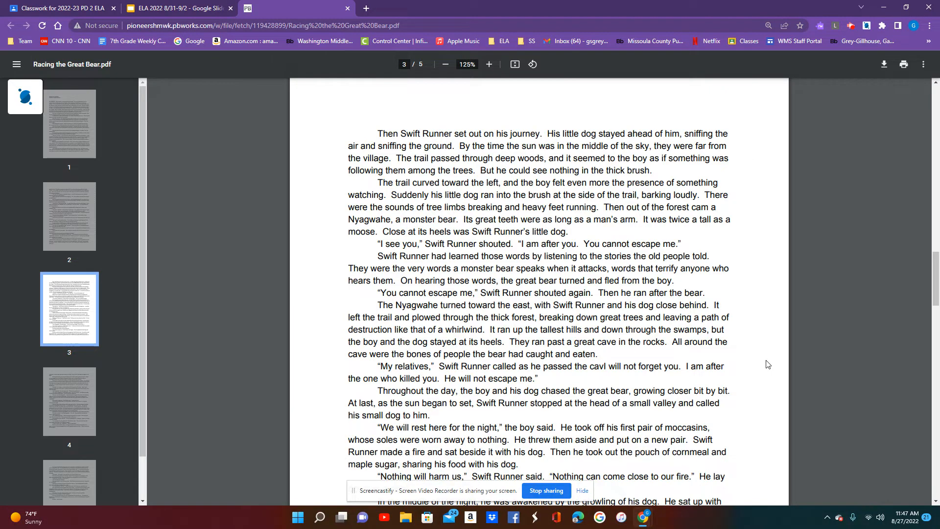
mouse_move(755, 364)
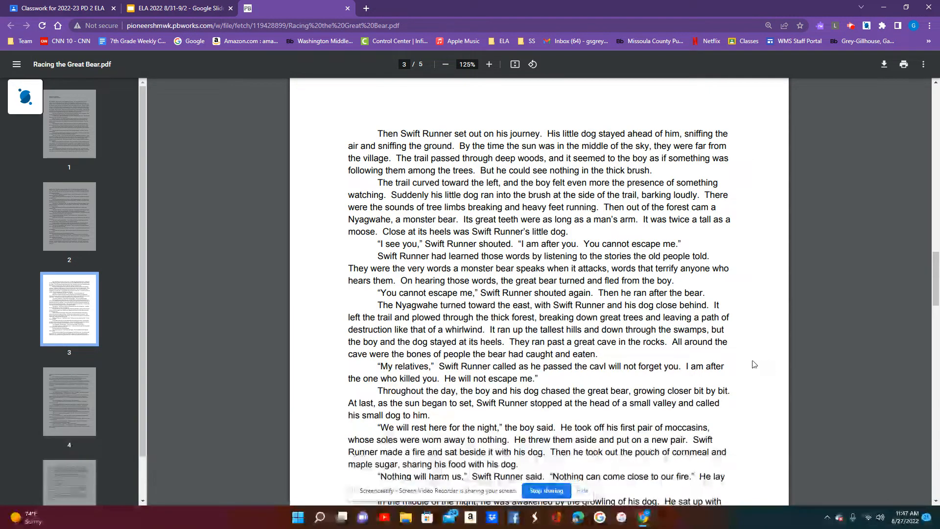
scroll(down, 3)
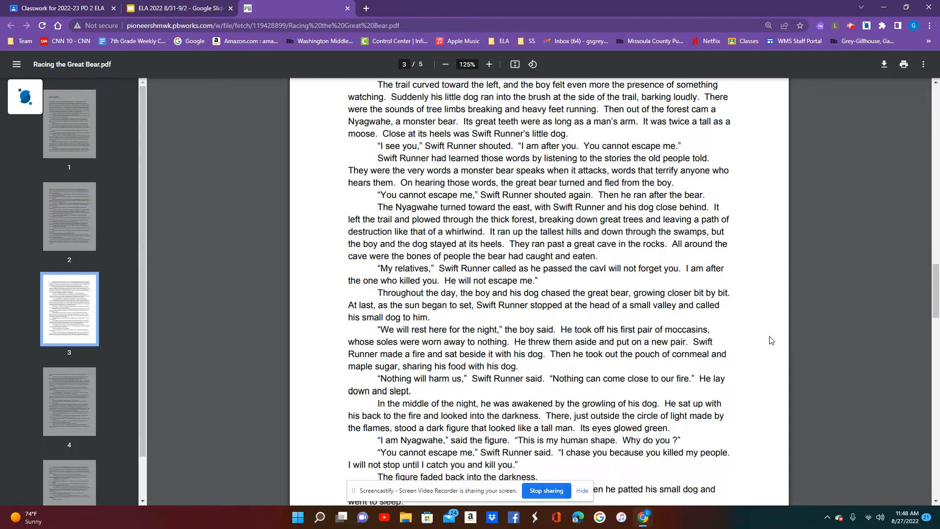
scroll(down, 3)
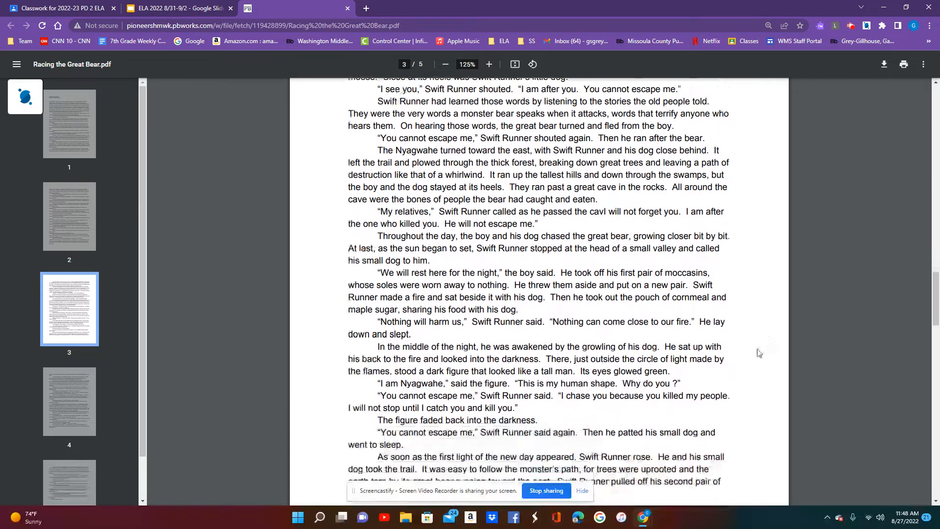
scroll(down, 3)
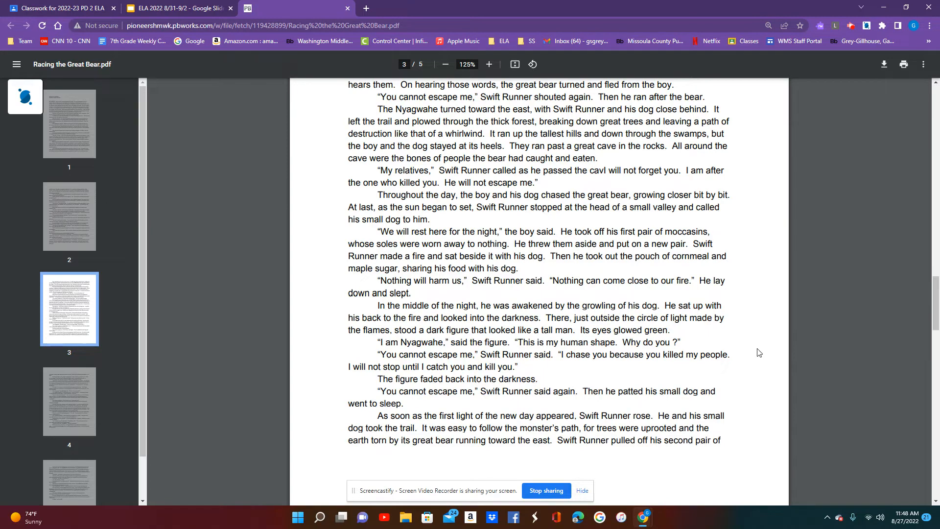
mouse_move(733, 355)
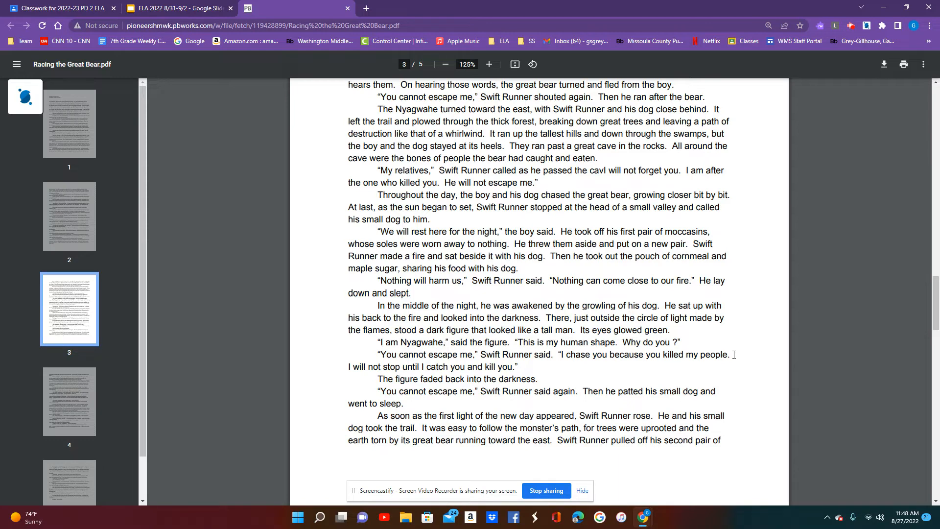
mouse_move(750, 359)
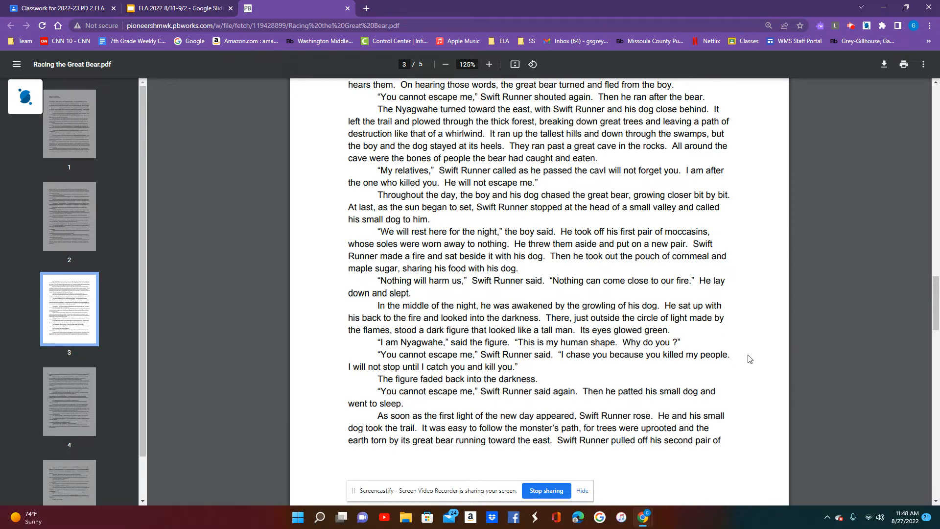
mouse_move(745, 359)
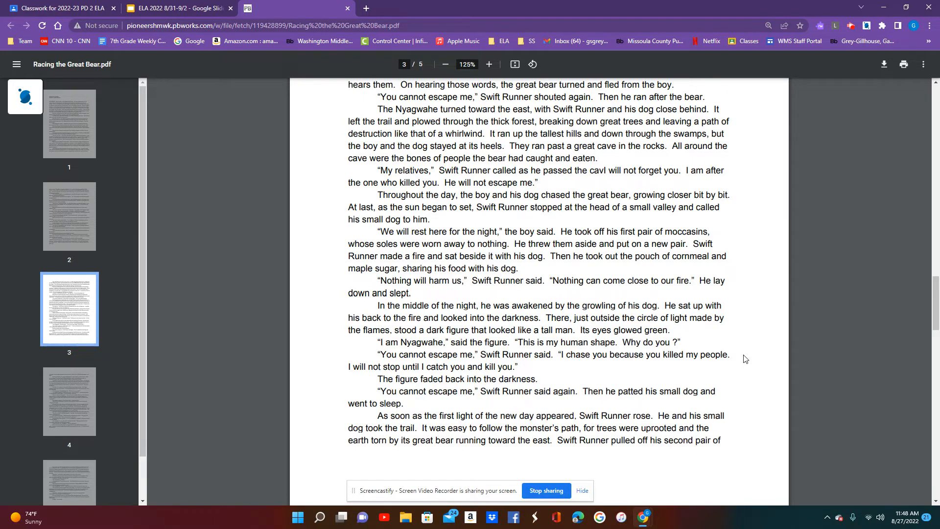
mouse_move(747, 354)
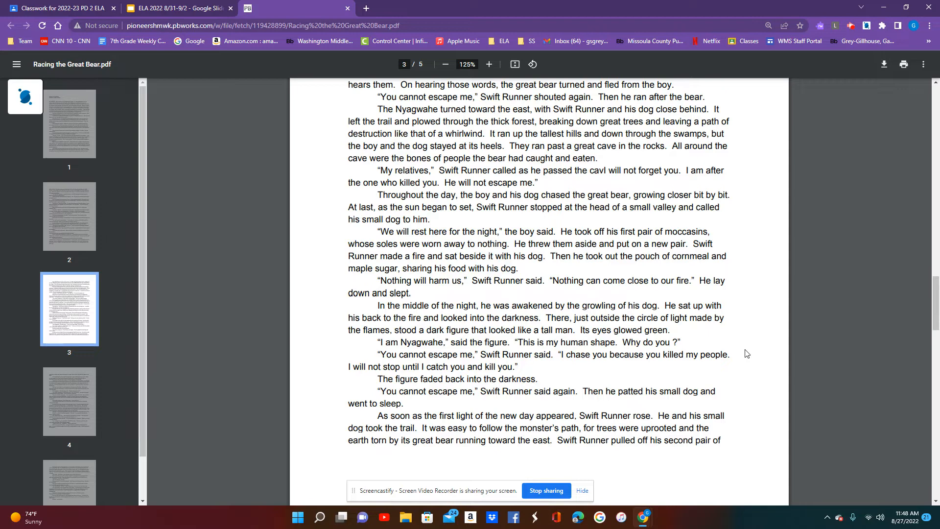
mouse_move(732, 350)
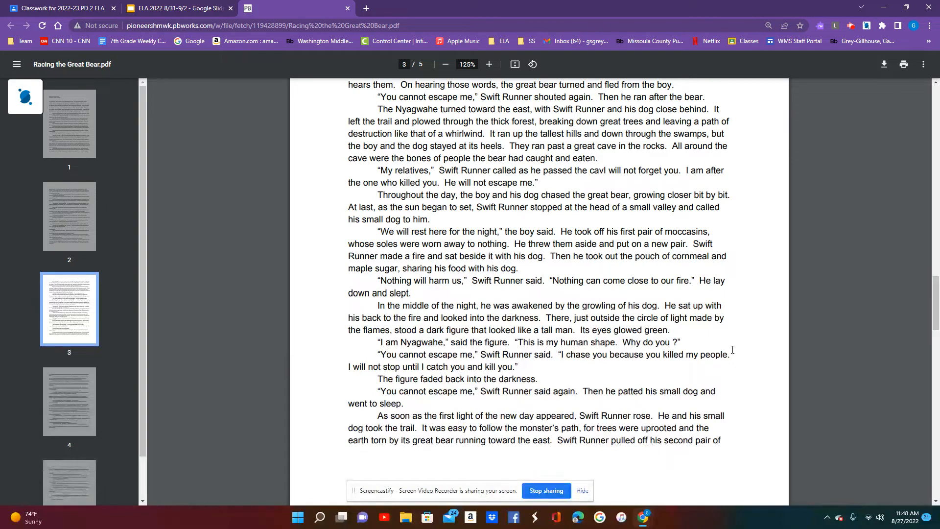
scroll(down, 3)
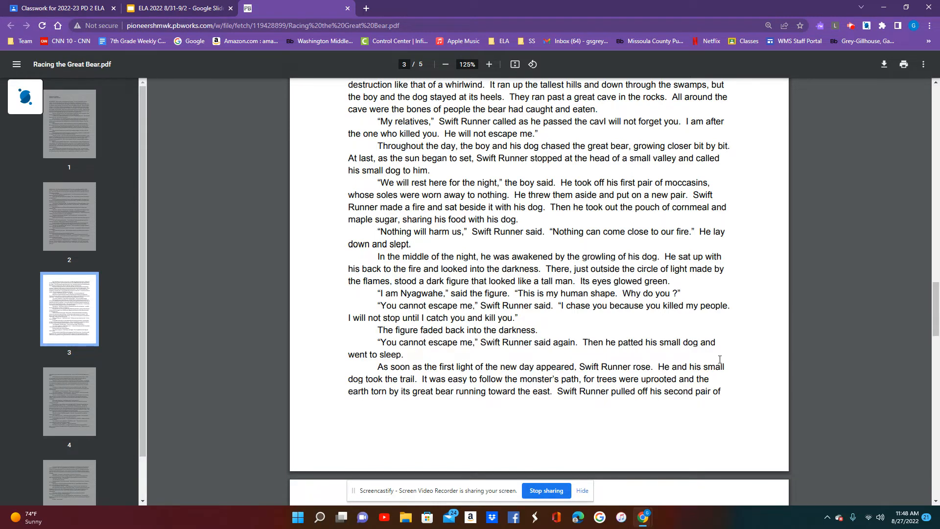
mouse_move(724, 359)
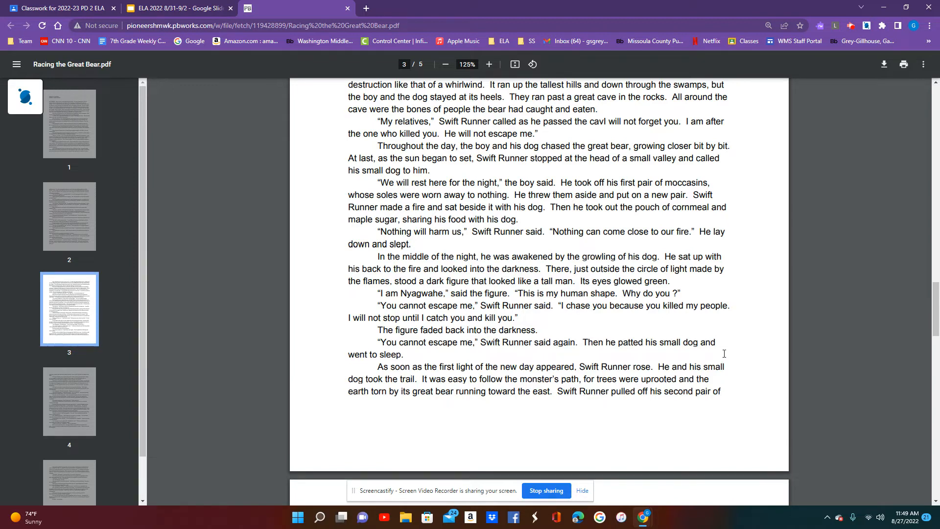
scroll(down, 3)
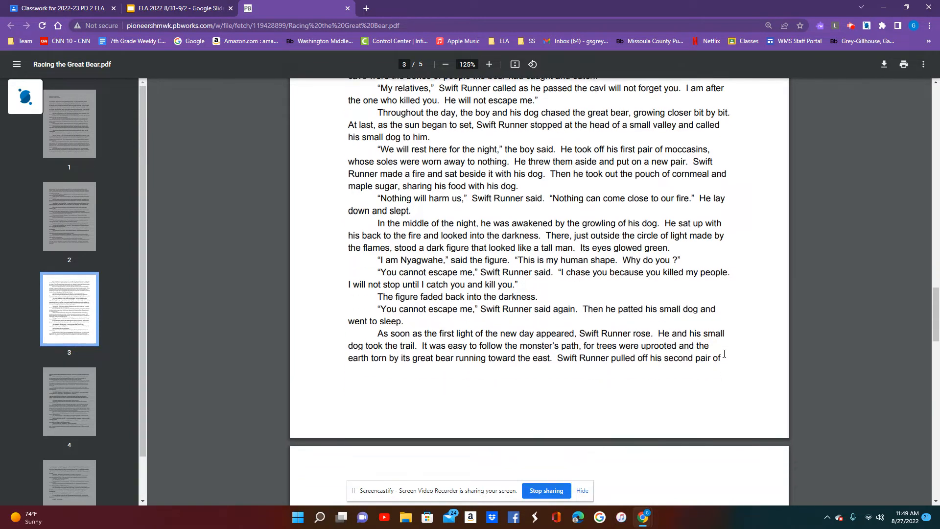
scroll(down, 3)
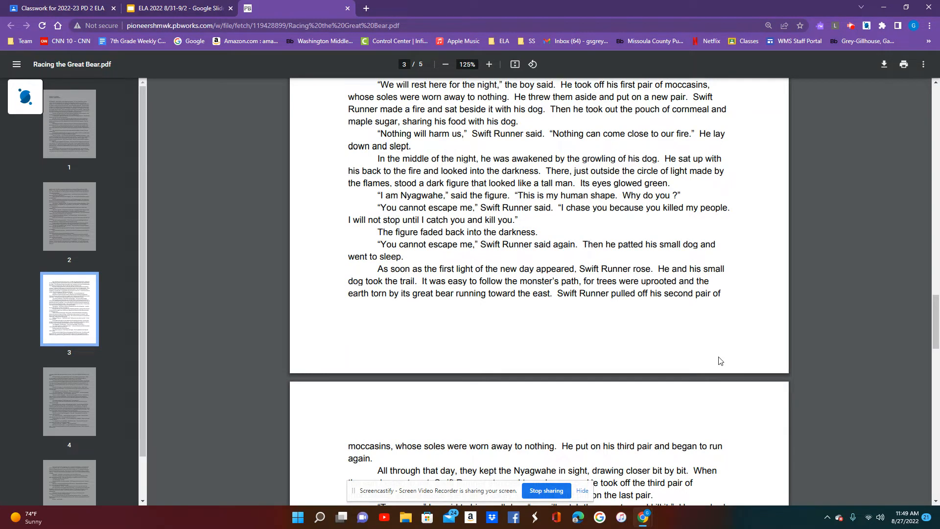
mouse_move(709, 361)
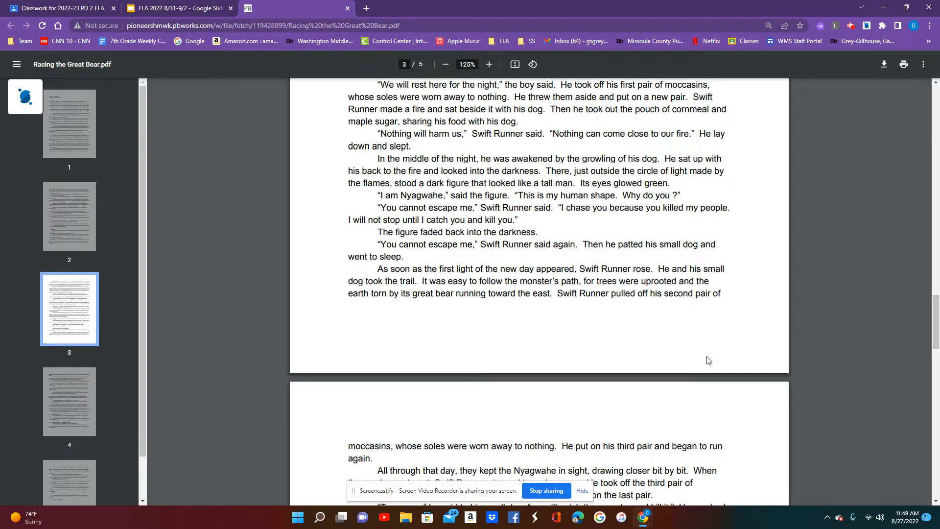
mouse_move(709, 358)
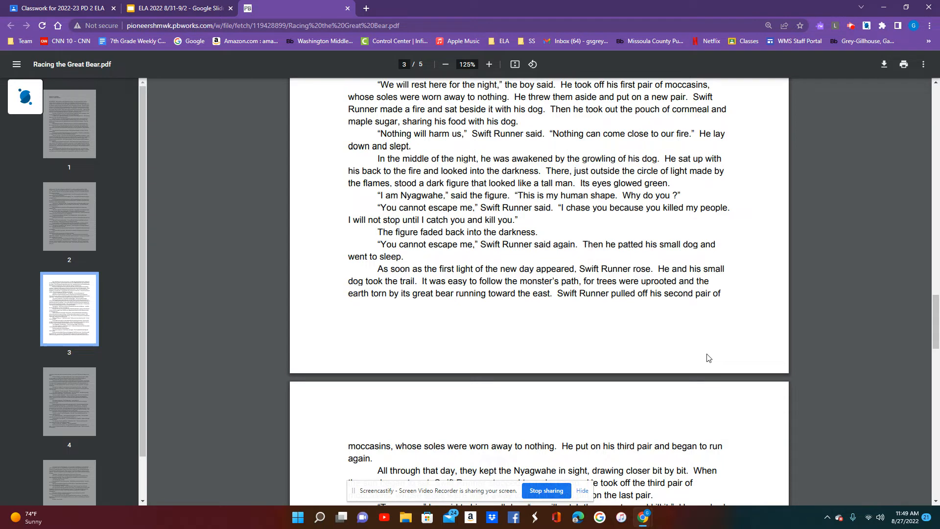
scroll(down, 3)
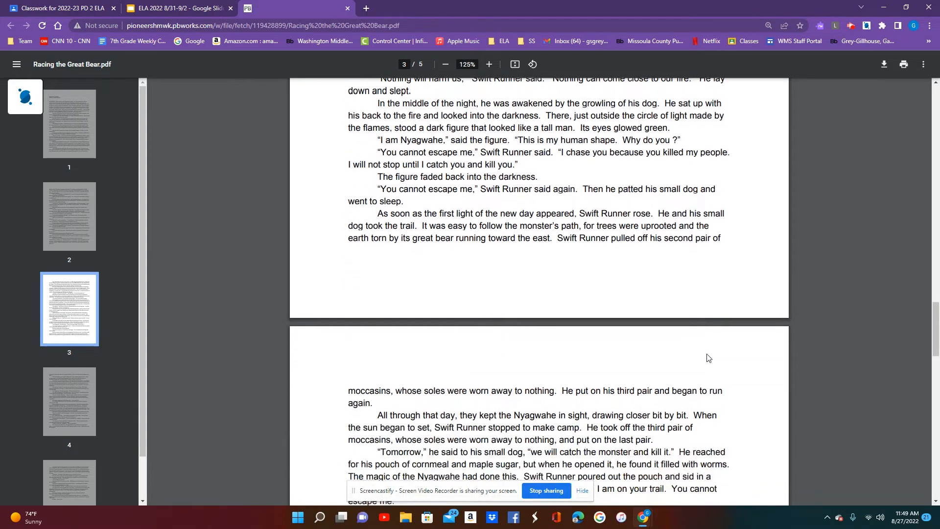
scroll(down, 3)
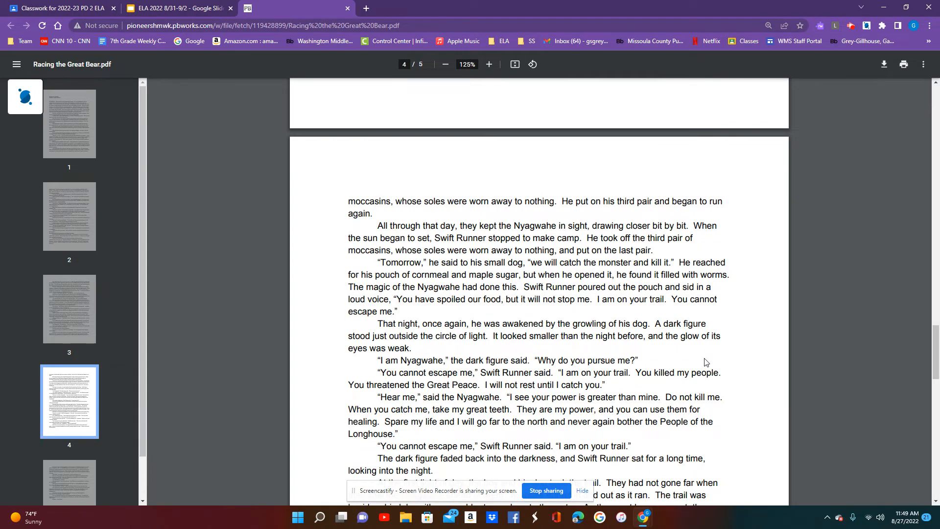
mouse_move(703, 361)
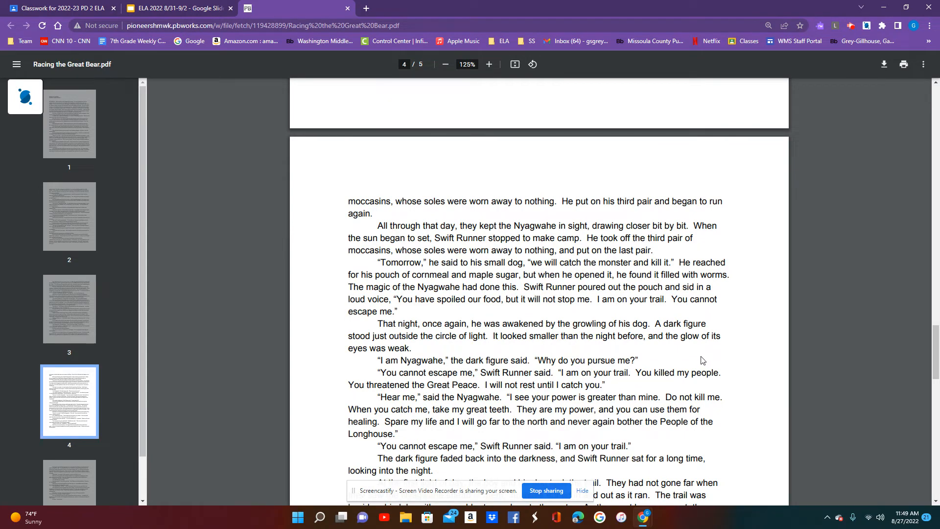
mouse_move(696, 360)
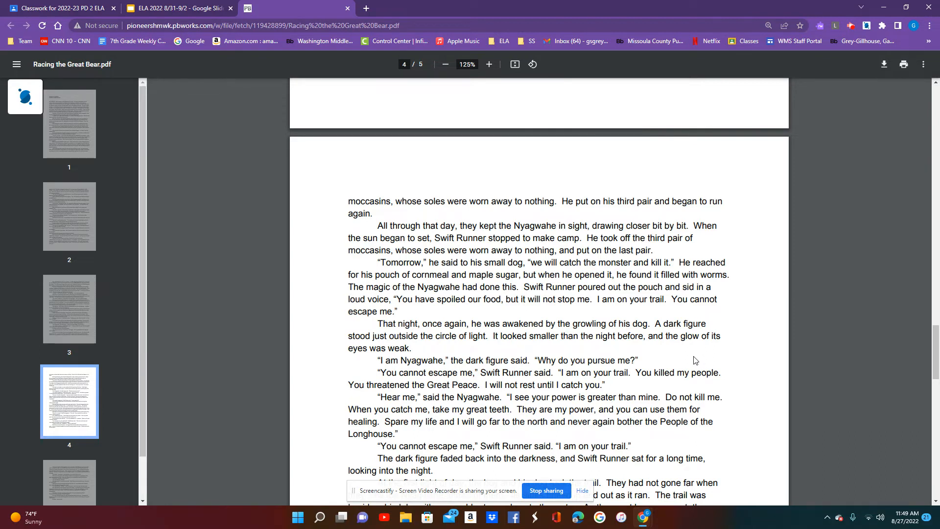
mouse_move(698, 357)
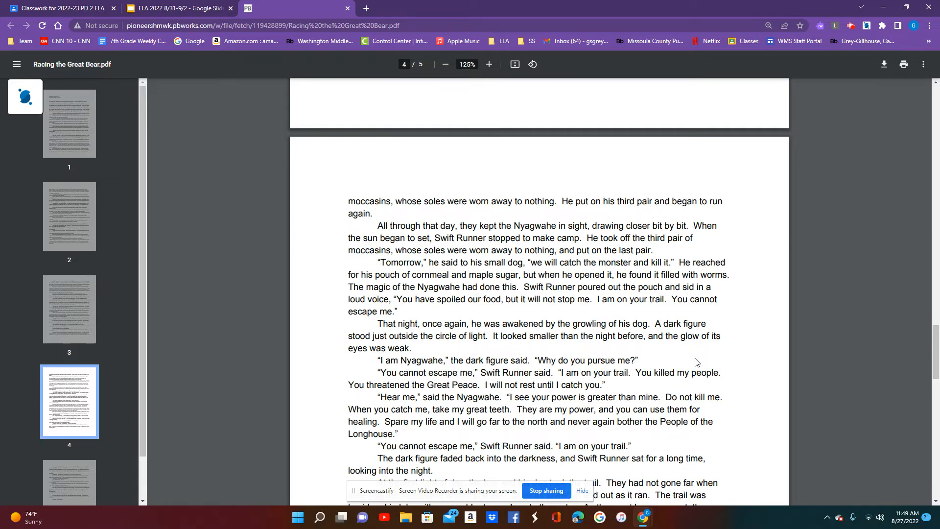
scroll(down, 3)
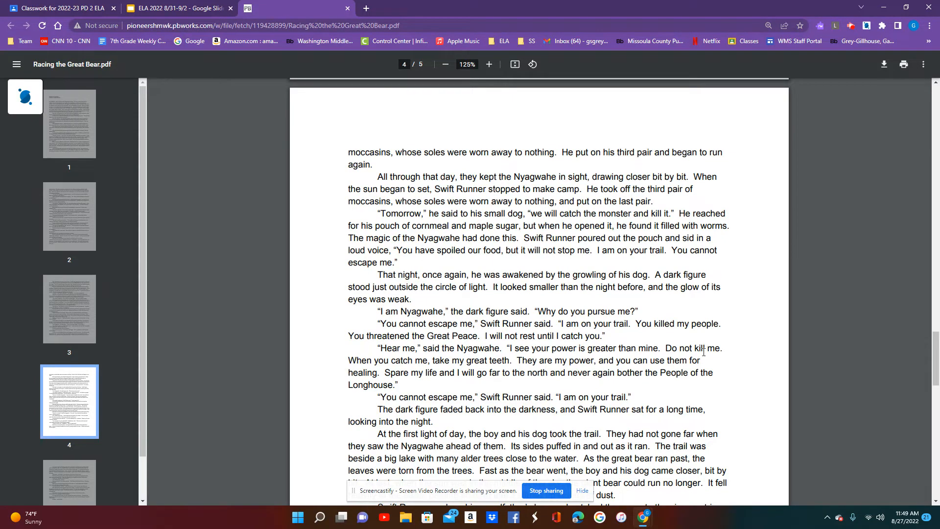
mouse_move(690, 356)
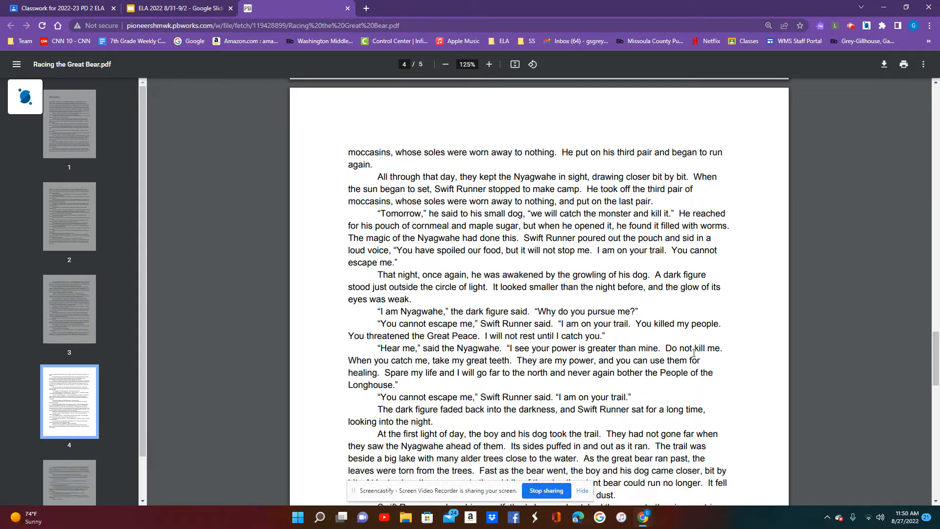
scroll(down, 3)
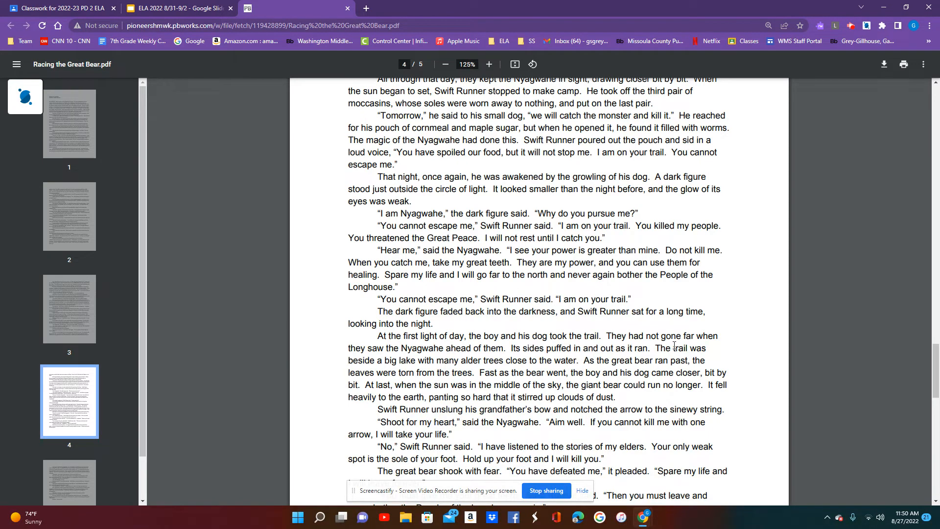
mouse_move(696, 338)
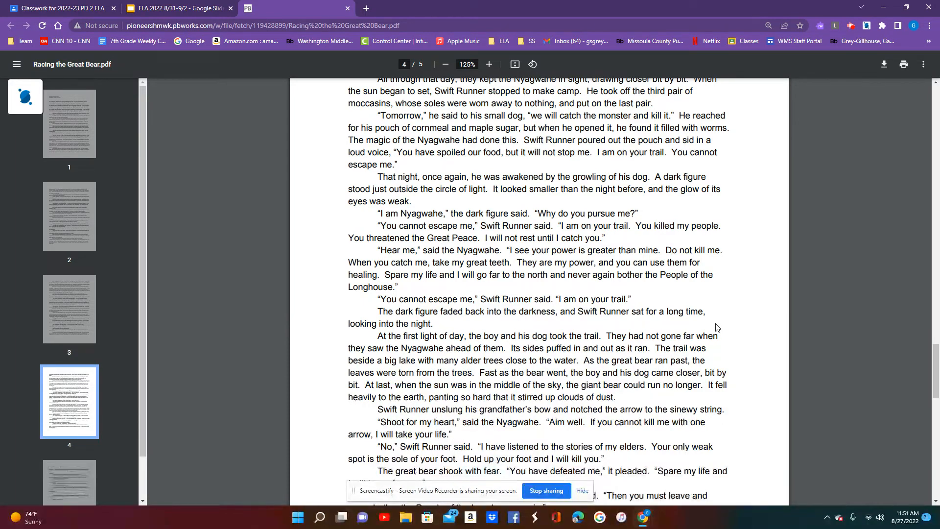
scroll(down, 3)
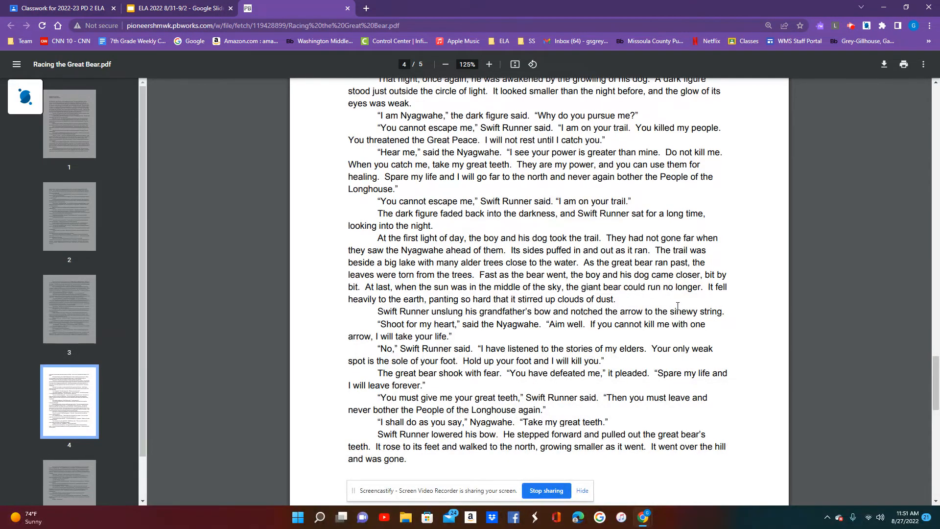
mouse_move(682, 301)
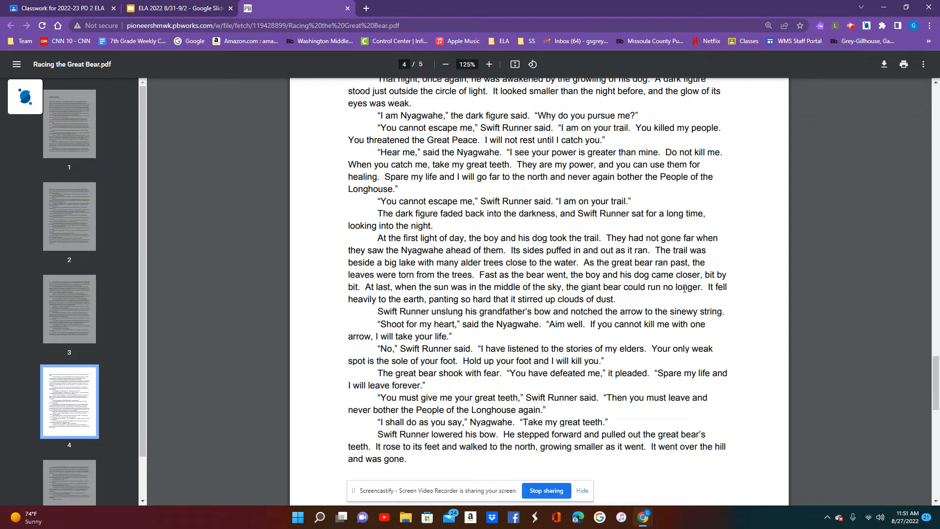
mouse_move(730, 346)
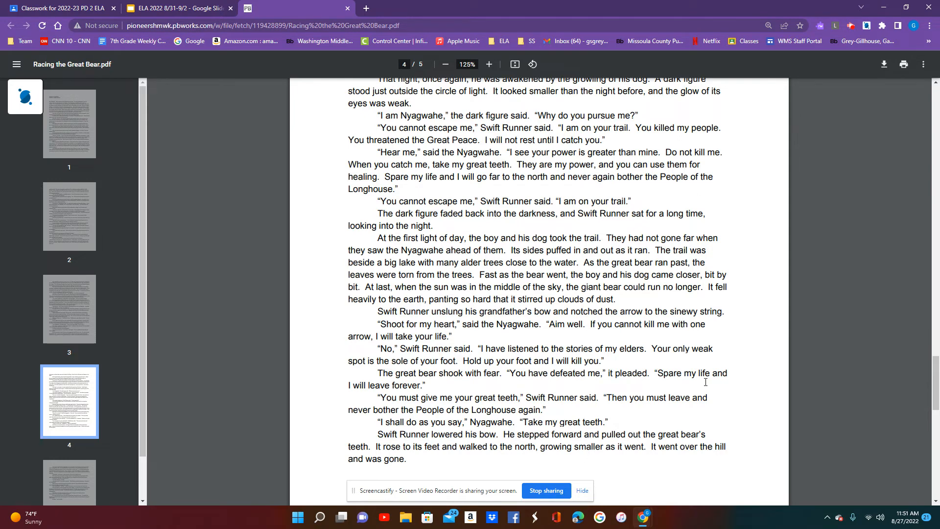
scroll(down, 3)
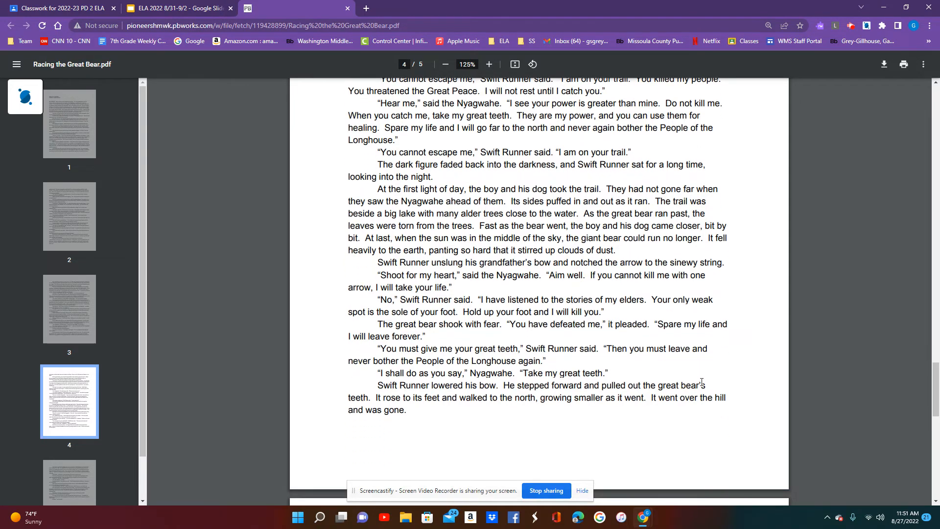
mouse_move(693, 383)
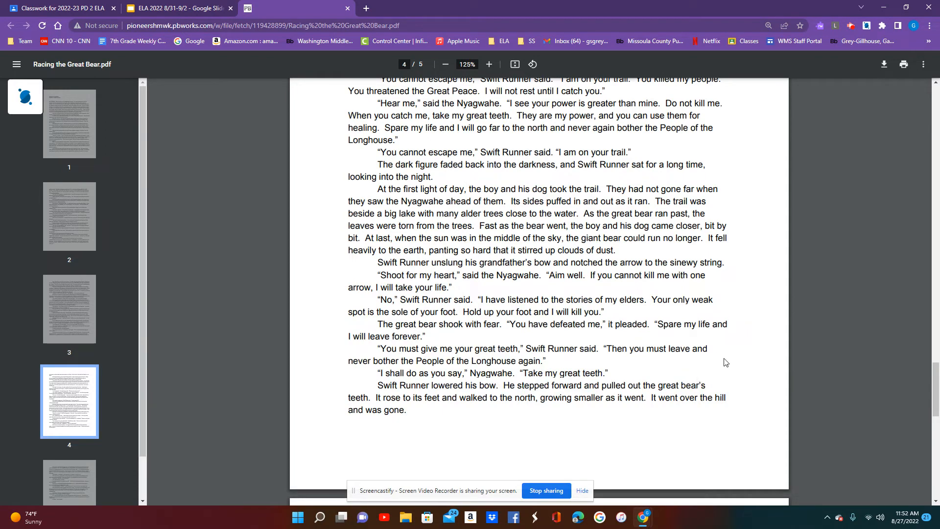
mouse_move(739, 360)
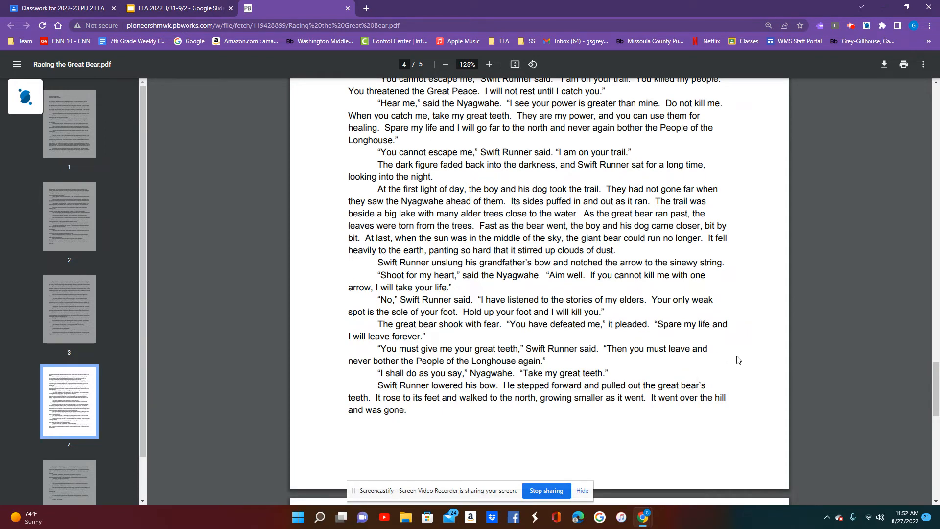
mouse_move(733, 359)
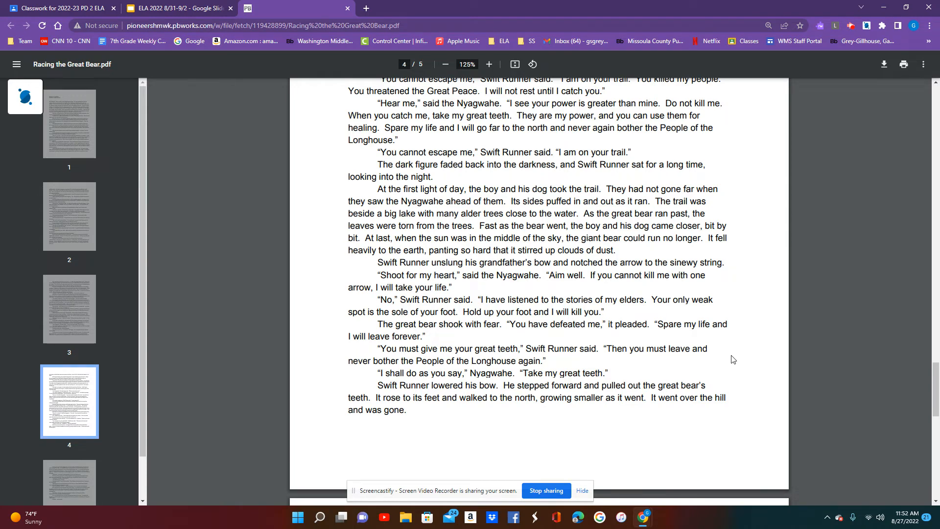
mouse_move(737, 357)
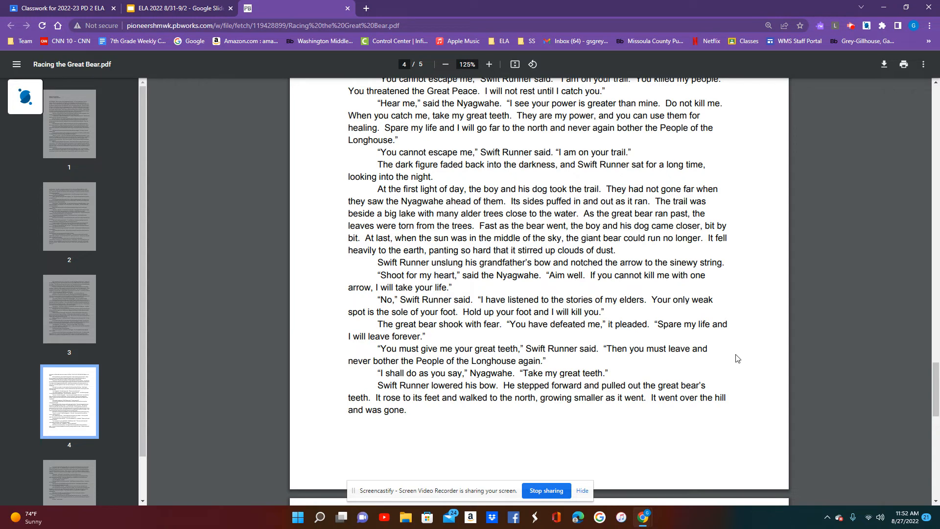
mouse_move(742, 358)
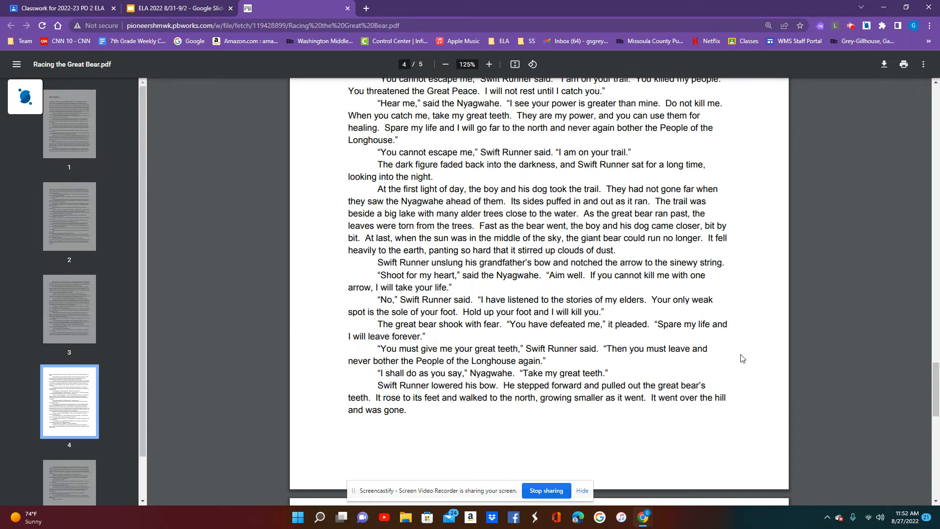
mouse_move(740, 358)
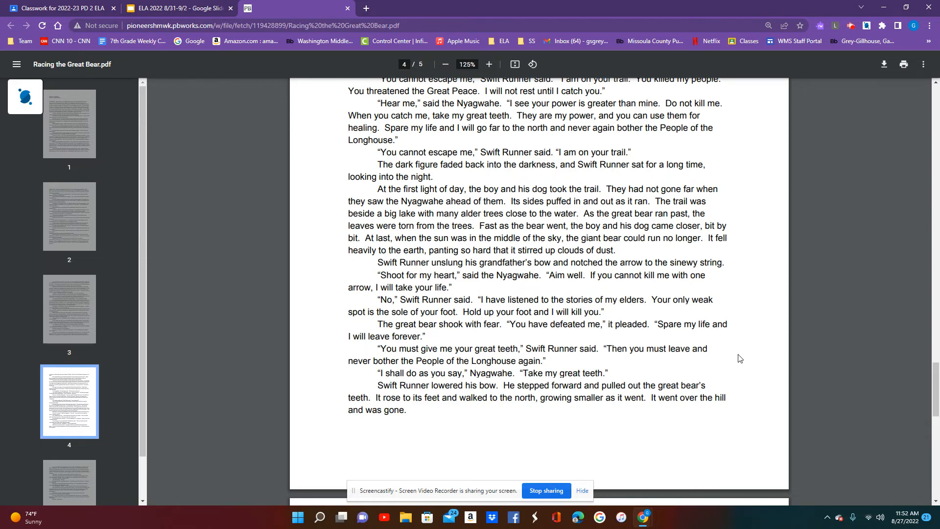
scroll(down, 3)
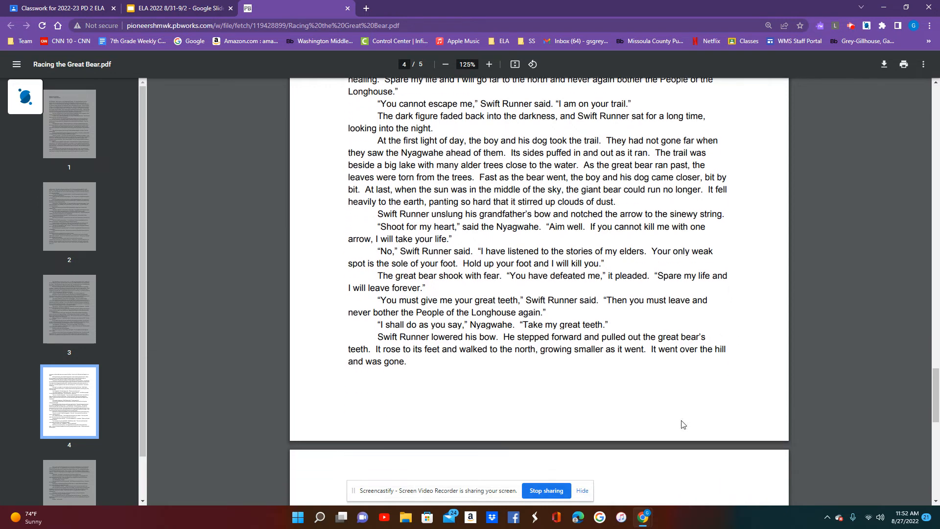
mouse_move(667, 401)
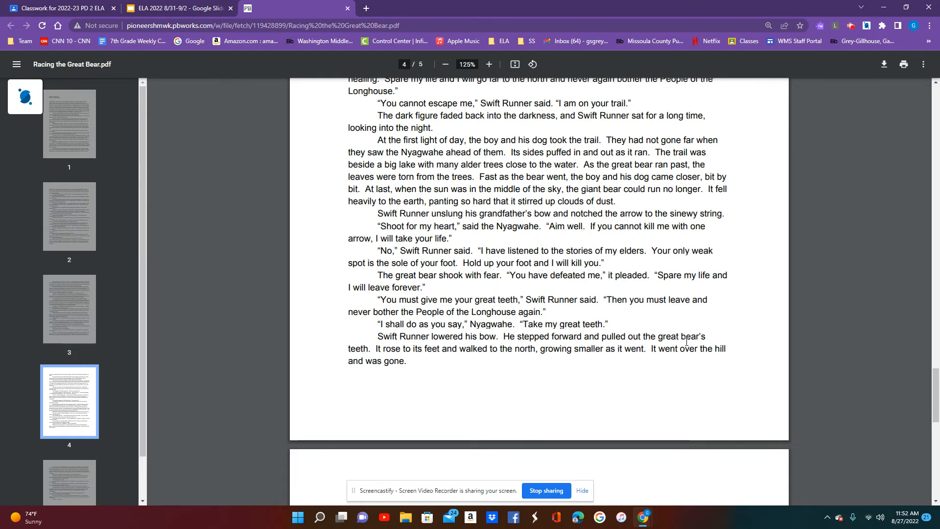
mouse_move(547, 354)
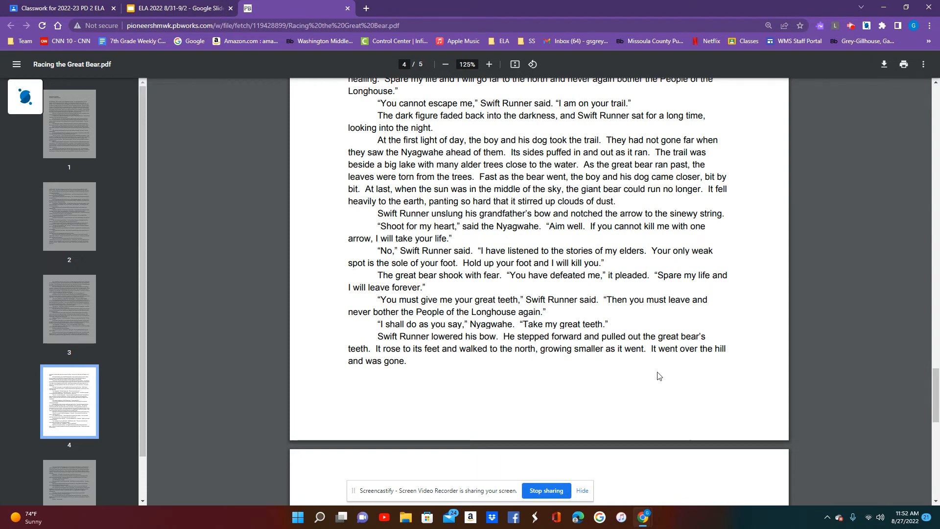
mouse_move(661, 376)
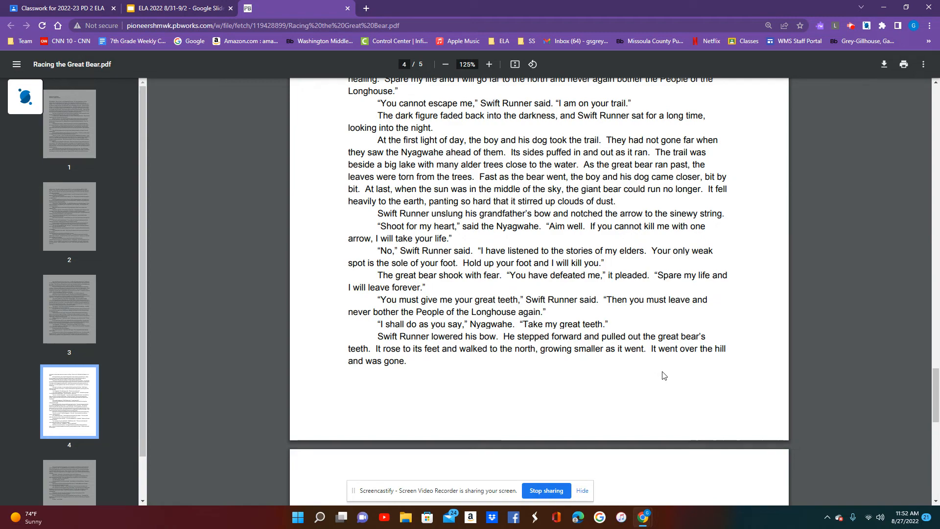
scroll(down, 3)
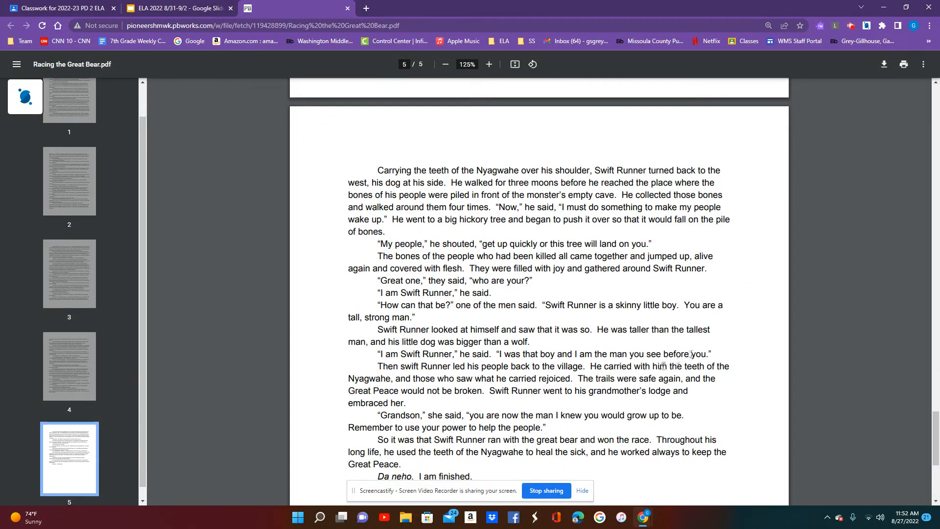
mouse_move(692, 349)
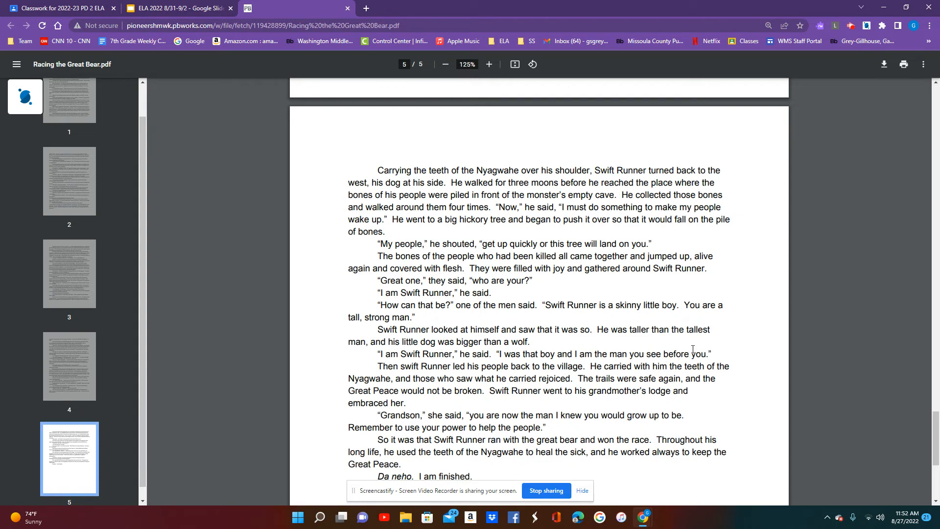
mouse_move(706, 342)
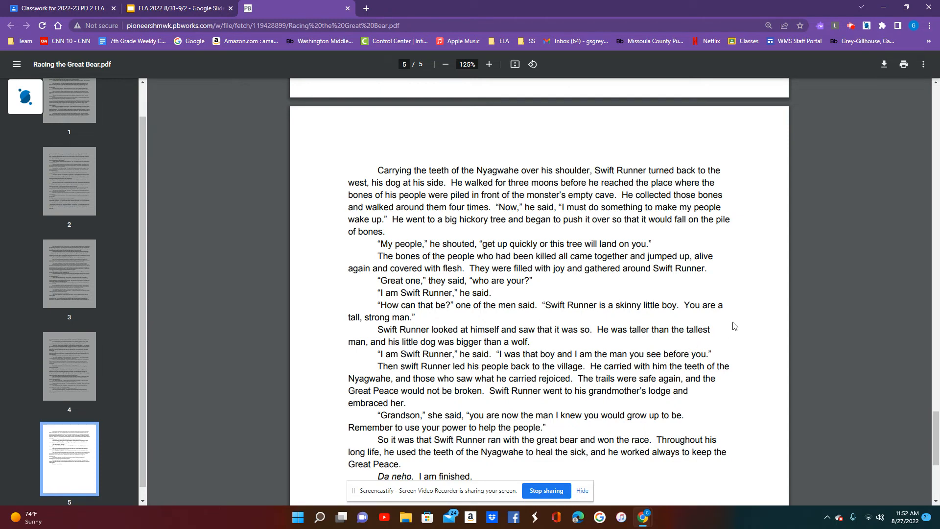
mouse_move(701, 306)
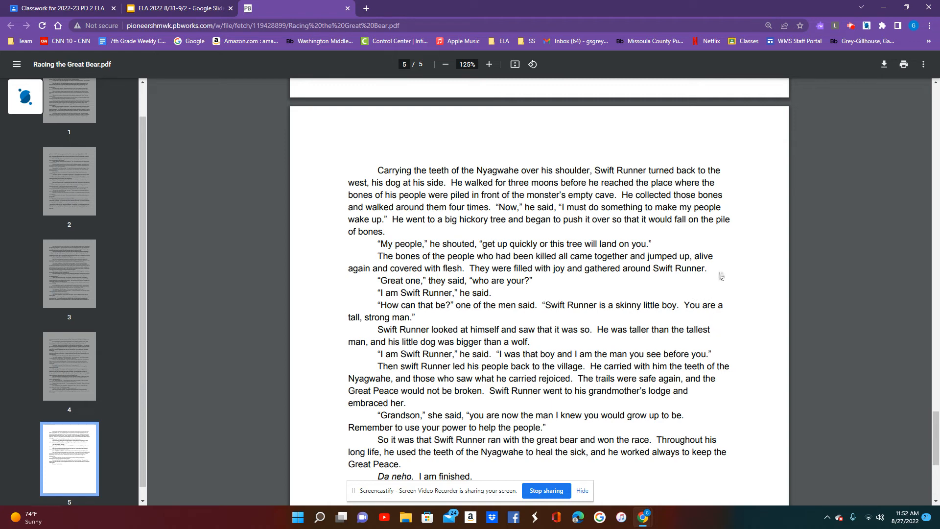
mouse_move(700, 278)
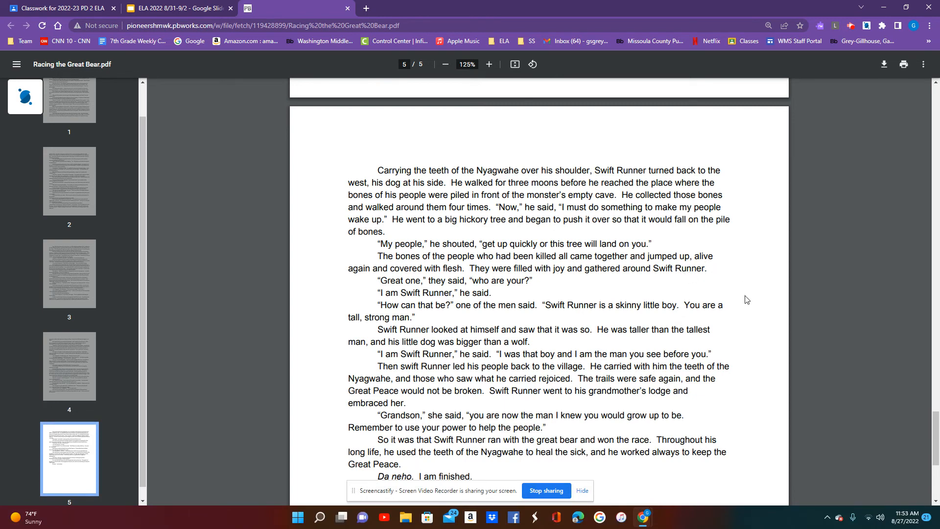
mouse_move(735, 302)
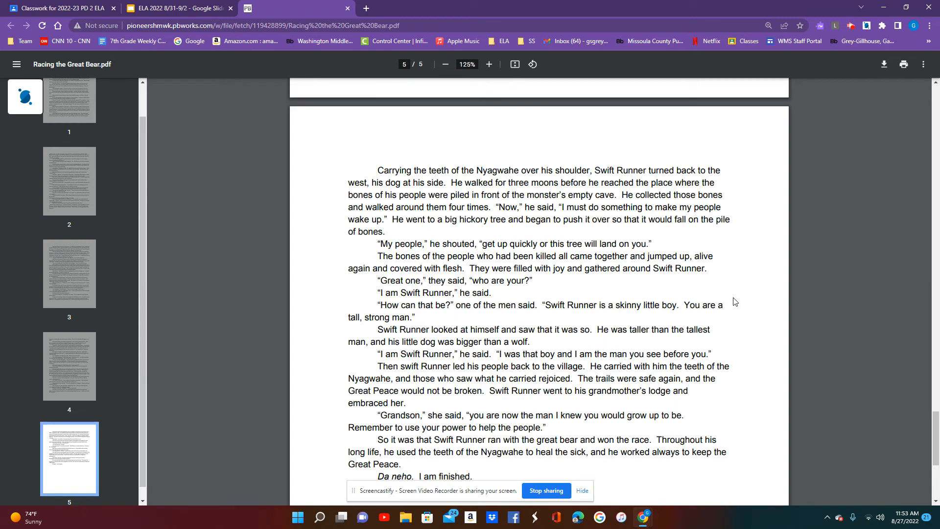
mouse_move(736, 290)
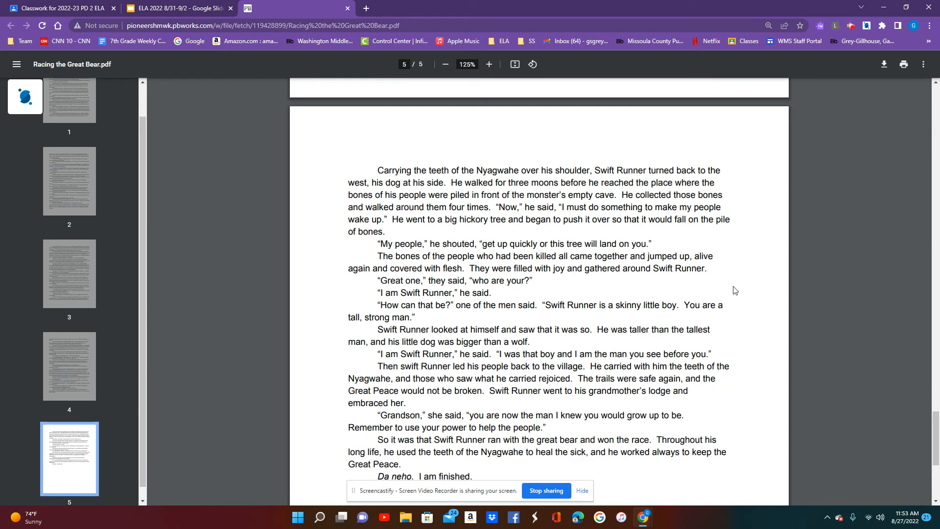
mouse_move(713, 343)
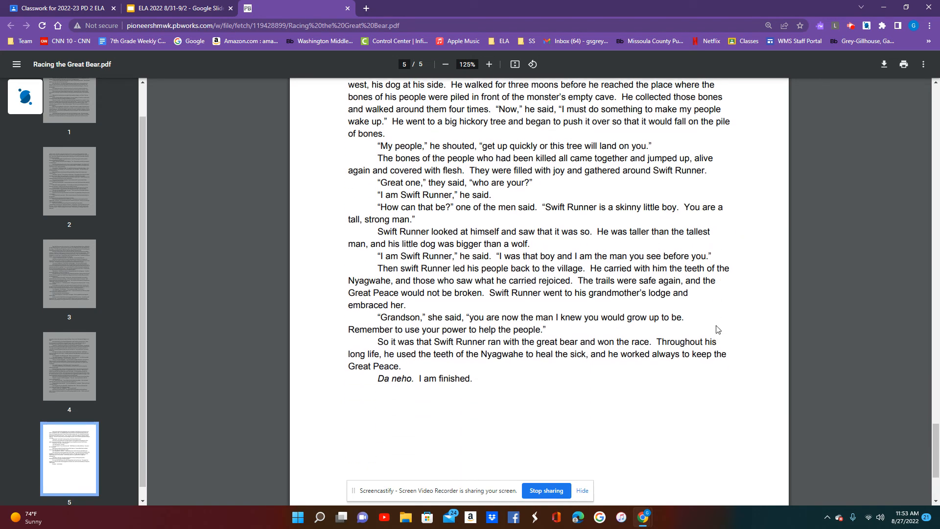
mouse_move(726, 306)
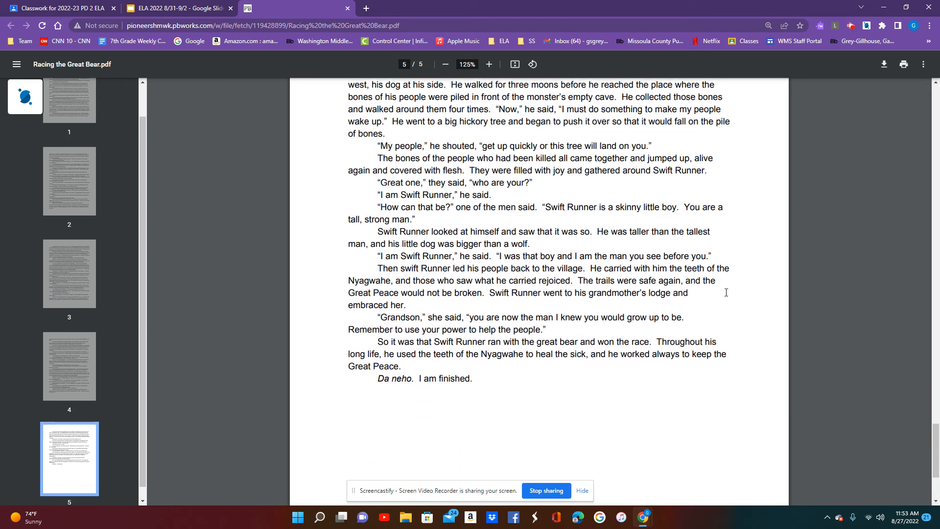
mouse_move(710, 267)
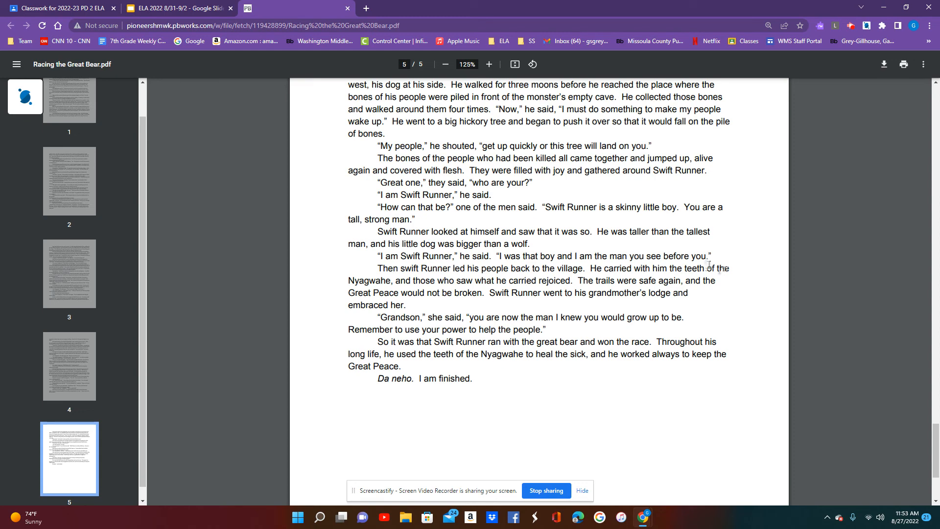
mouse_move(717, 266)
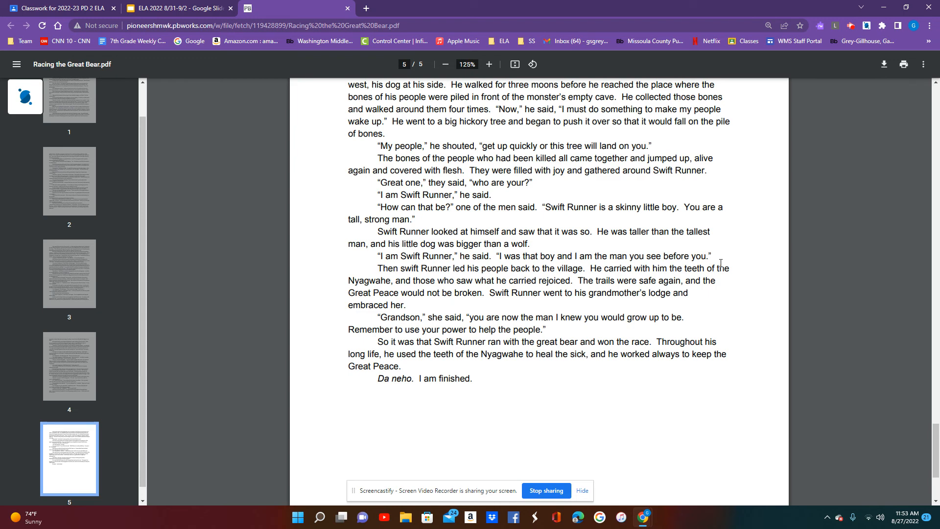
mouse_move(662, 293)
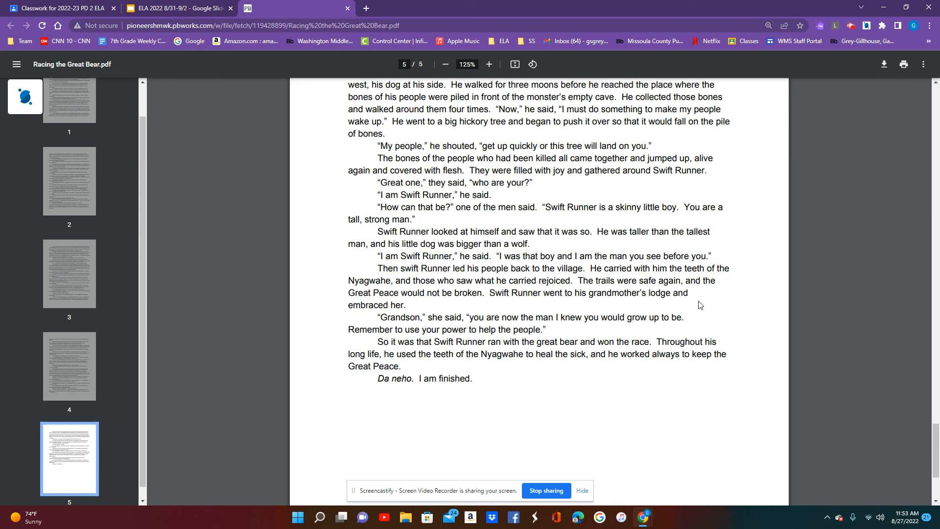
mouse_move(698, 313)
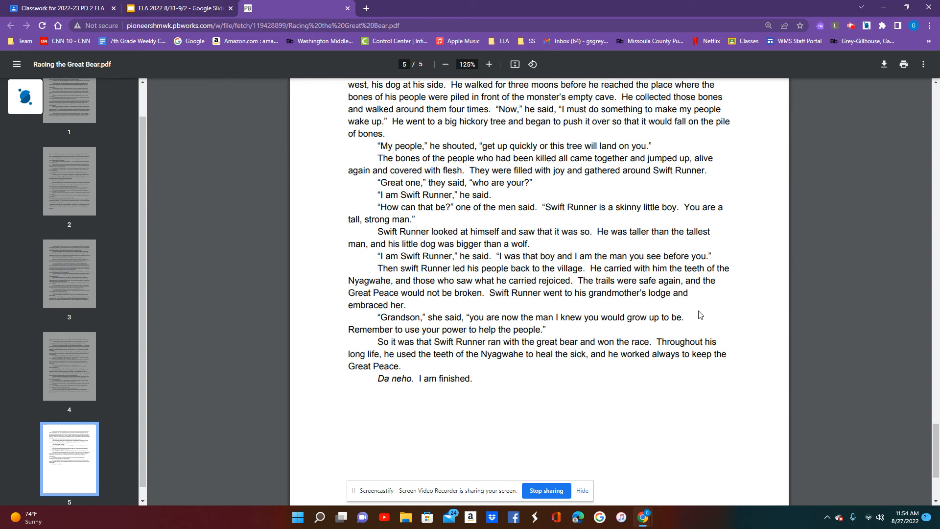
mouse_move(609, 404)
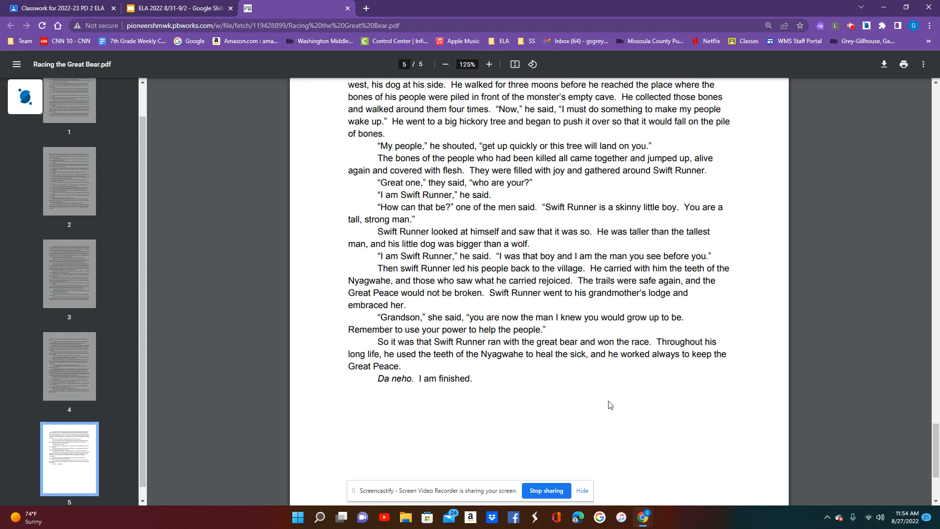
mouse_move(607, 407)
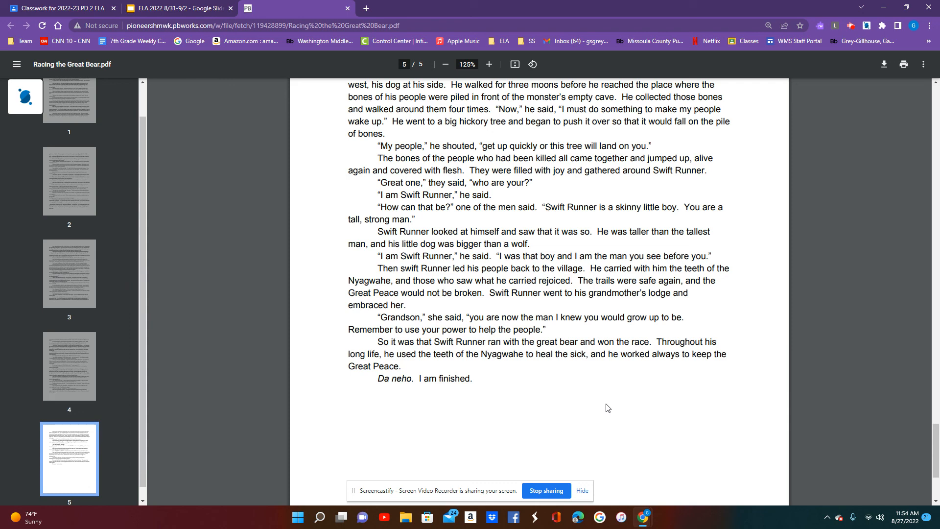
mouse_move(613, 404)
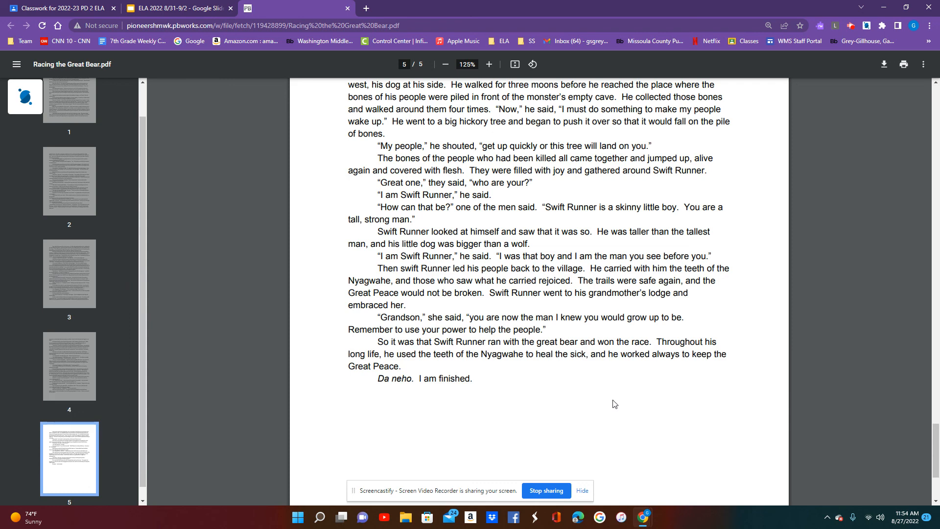
mouse_move(626, 399)
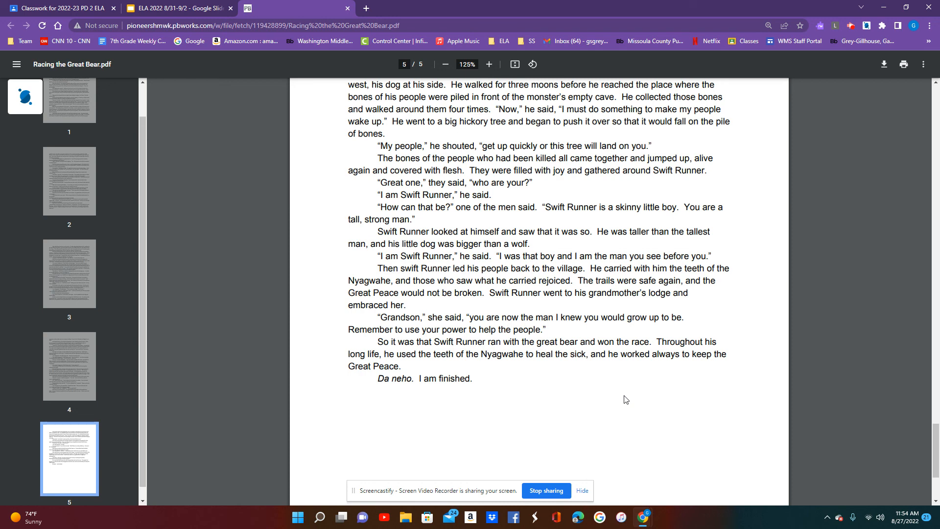
mouse_move(628, 397)
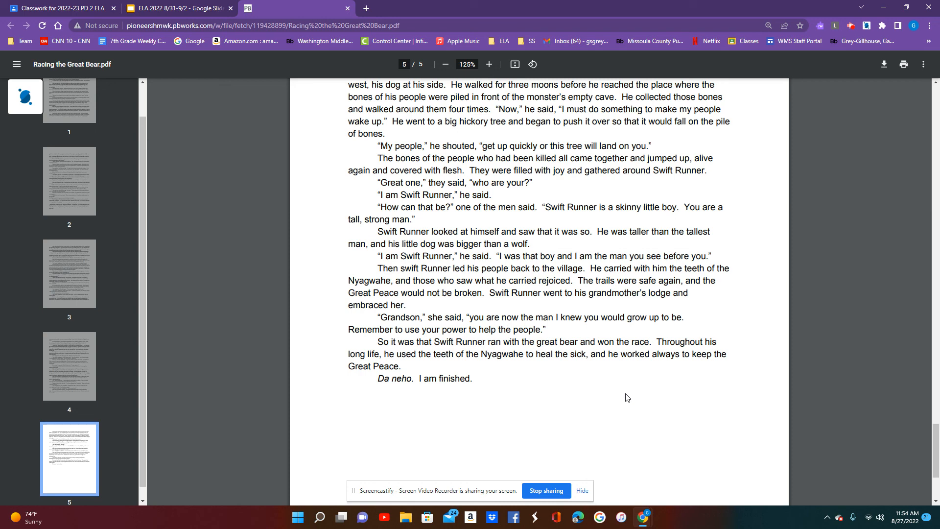
mouse_move(628, 394)
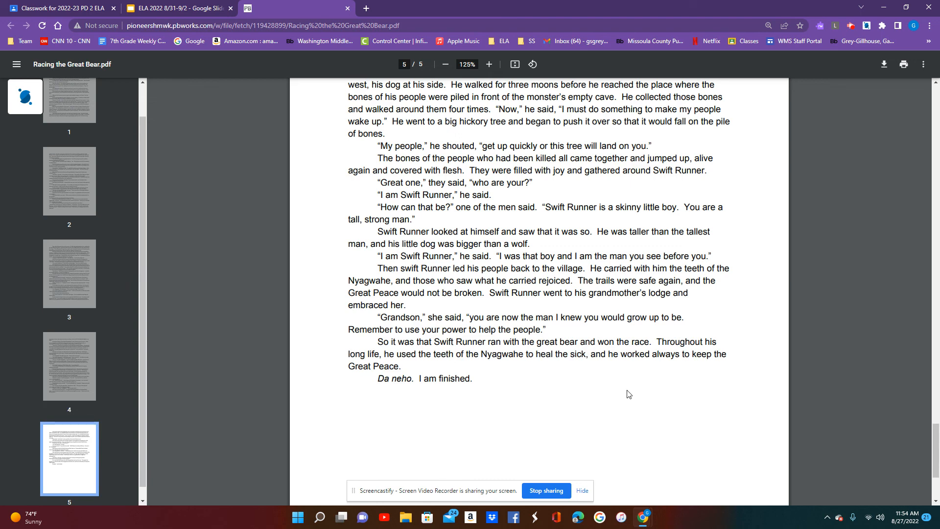